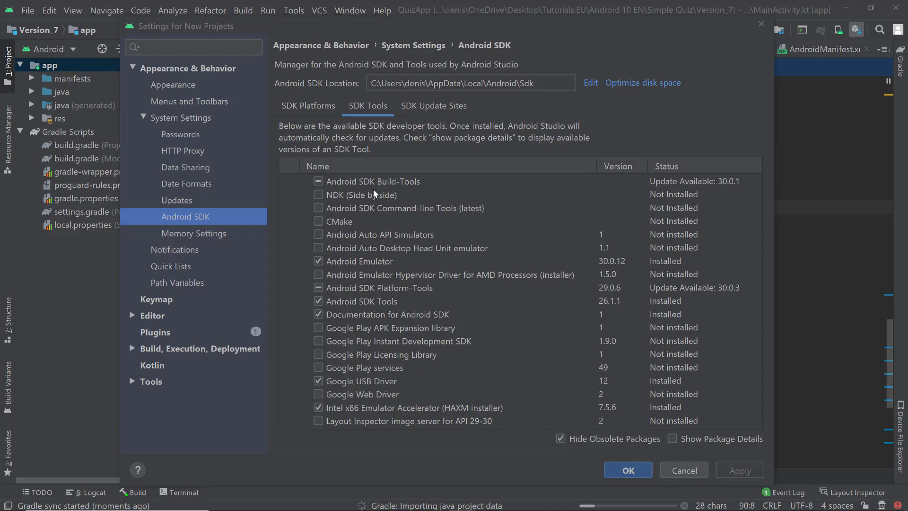
pyautogui.moveTo(486, 88)
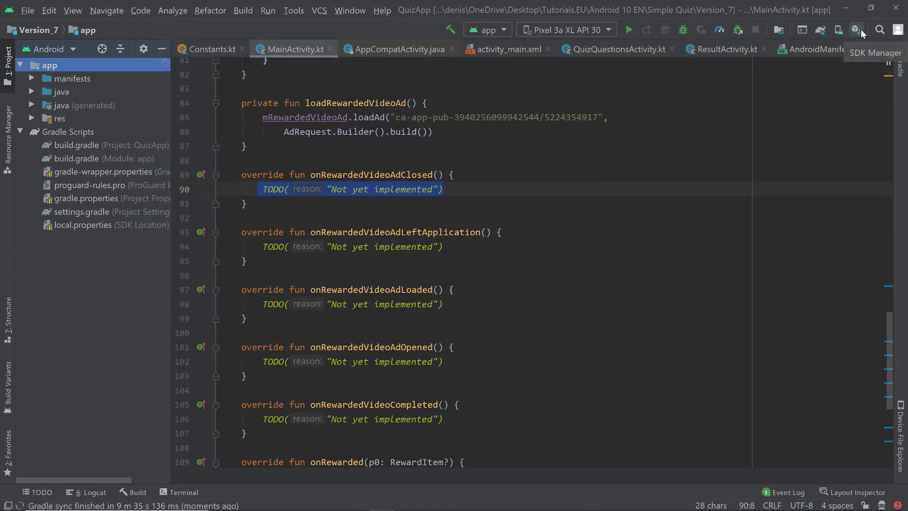
# Install the Google Play services SDK tool (version 49) from SDK Manager's SDK Tools list.
pyautogui.click(856, 29)
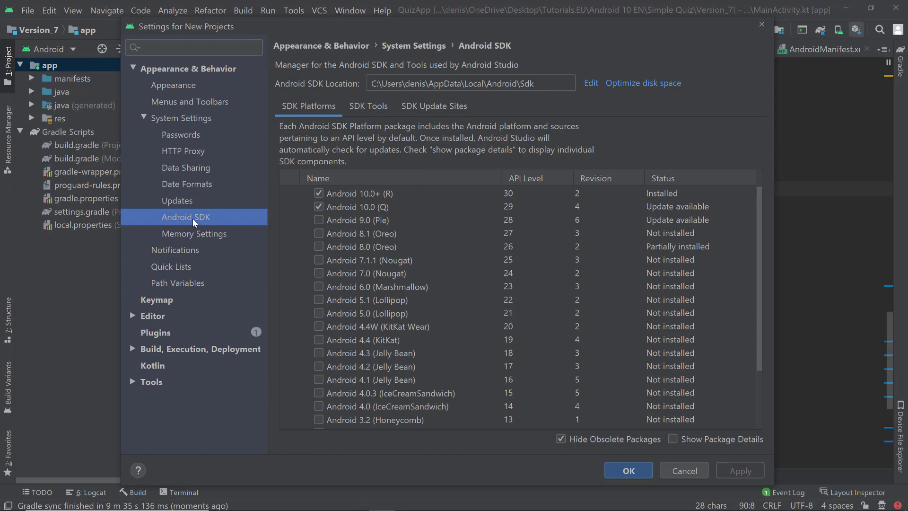
pyautogui.moveTo(308, 126)
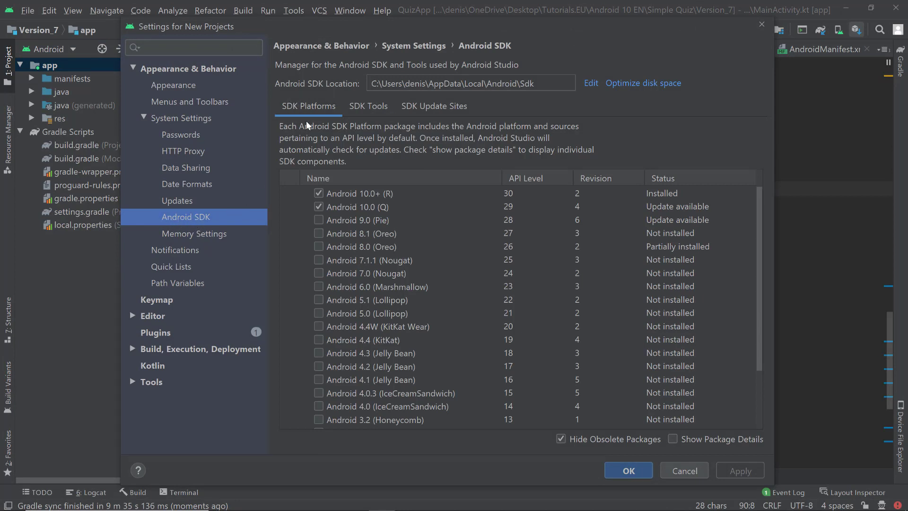
pyautogui.click(368, 106)
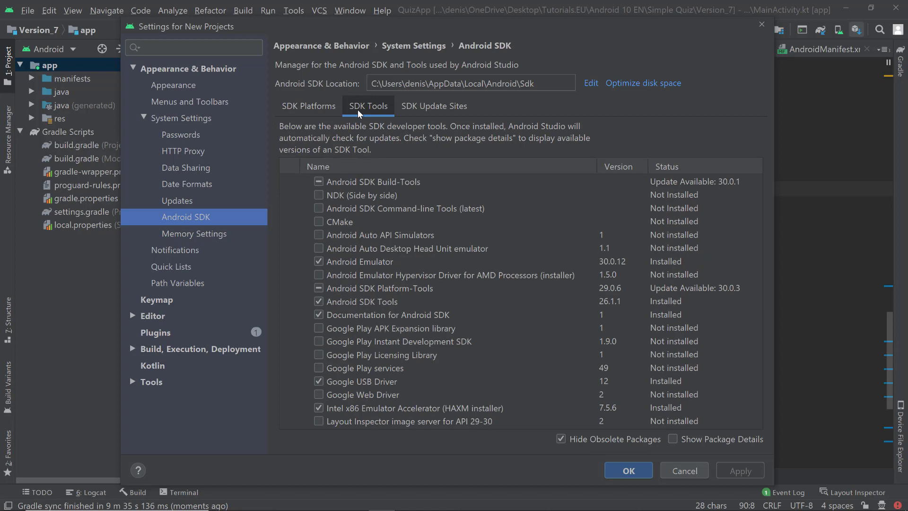
pyautogui.moveTo(323, 372)
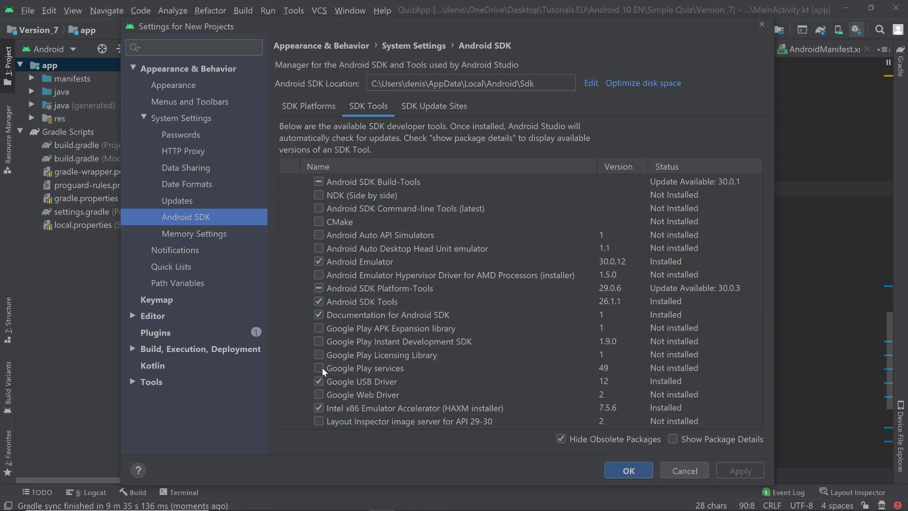
pyautogui.click(318, 368)
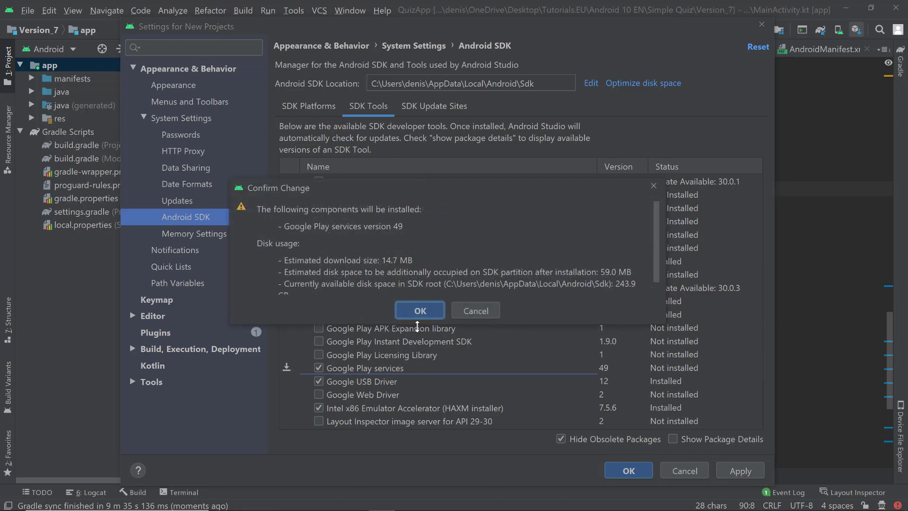
pyautogui.click(420, 310)
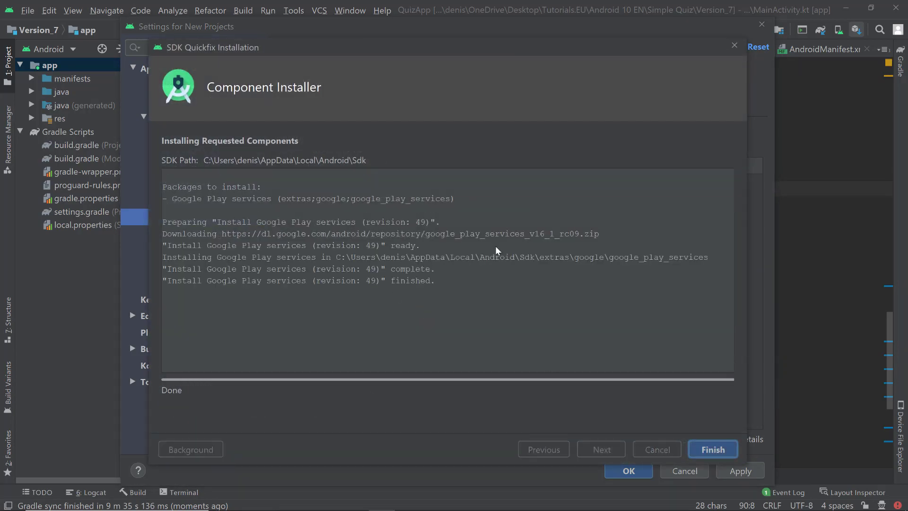
pyautogui.click(713, 449)
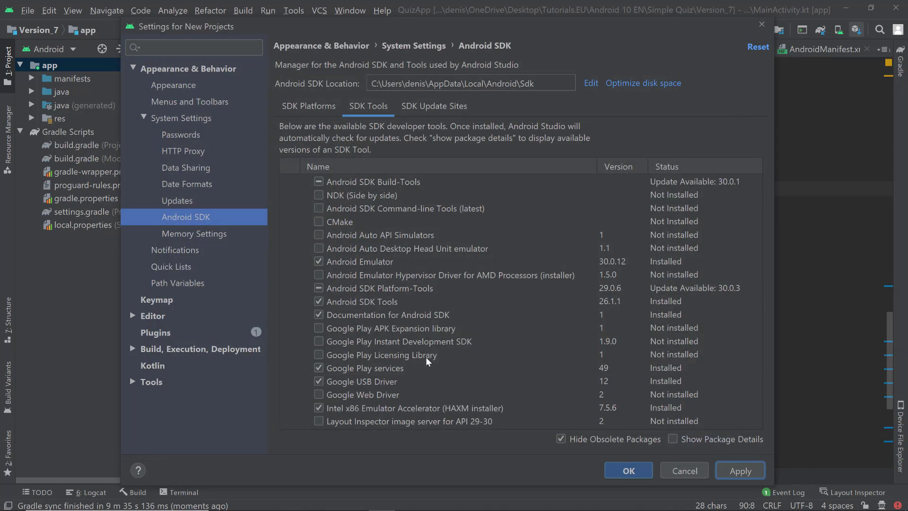
pyautogui.moveTo(423, 366)
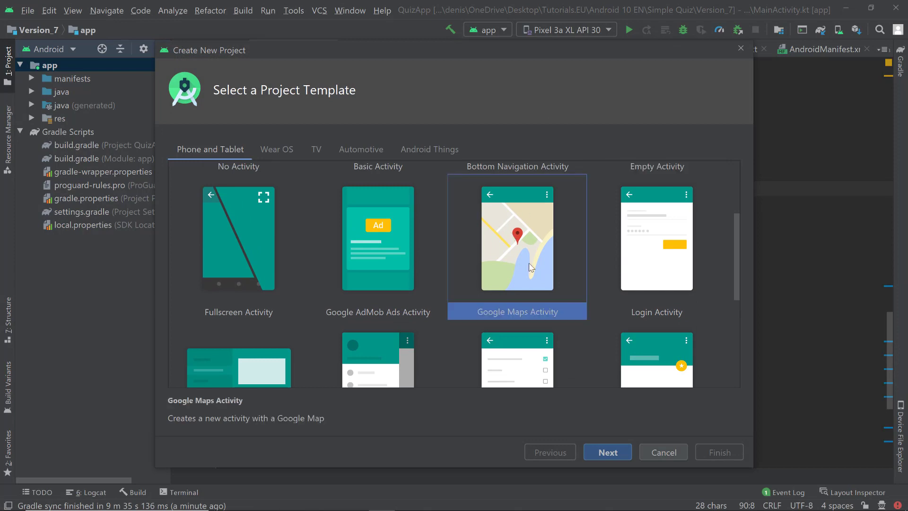
# Create the Kotlin project MapsApp using the Google Maps Activity template.
pyautogui.click(606, 451)
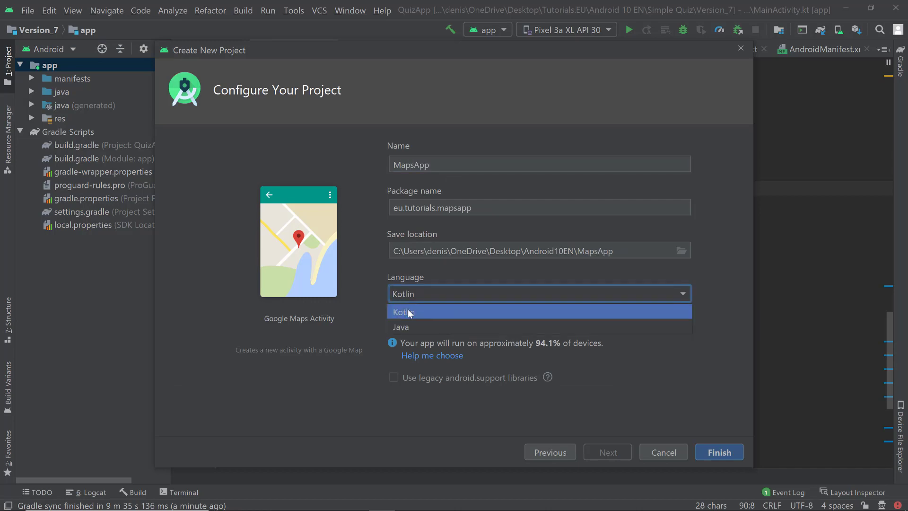
pyautogui.click(403, 312)
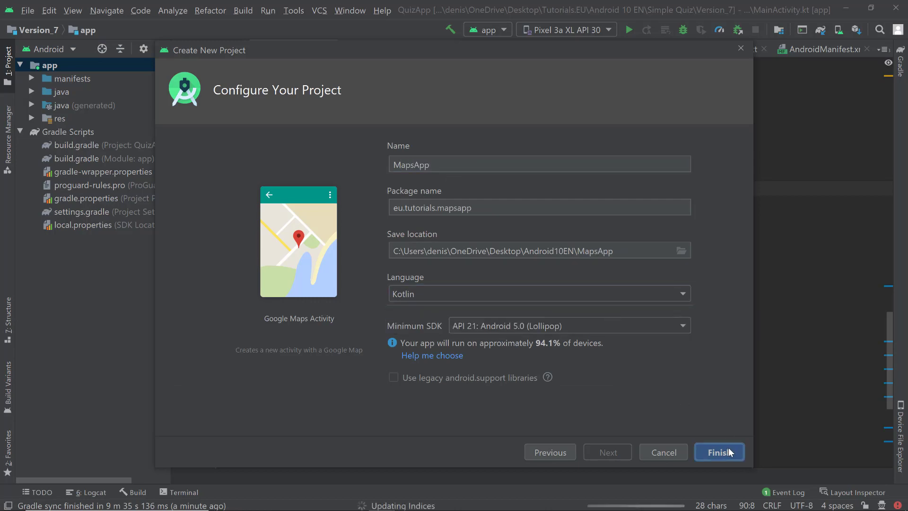
pyautogui.click(718, 452)
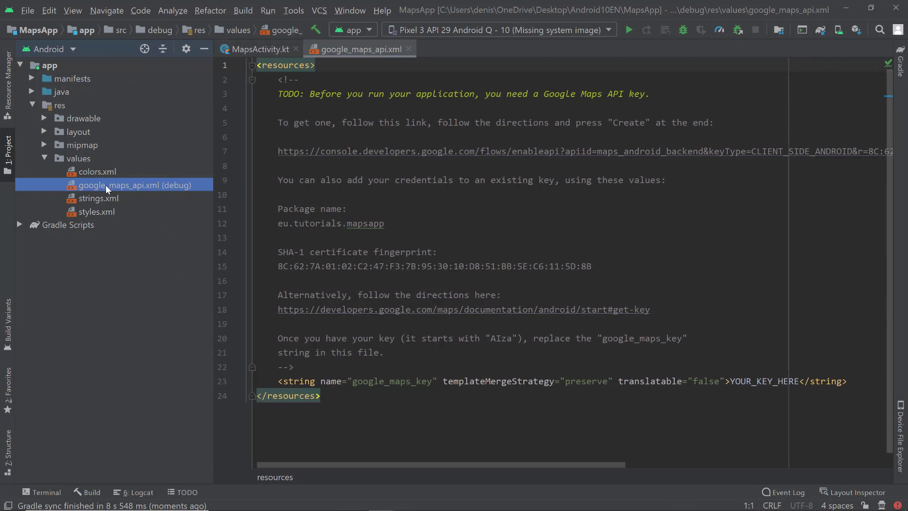
pyautogui.moveTo(167, 196)
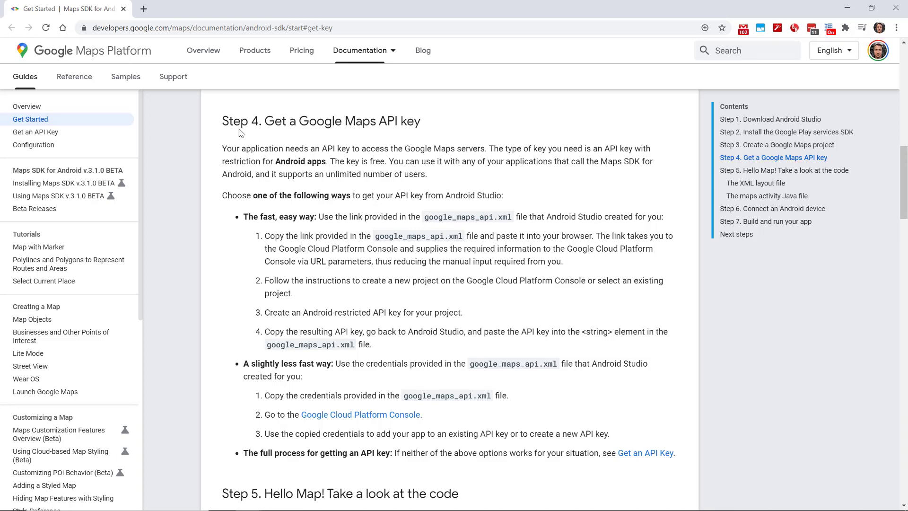
pyautogui.moveTo(232, 121)
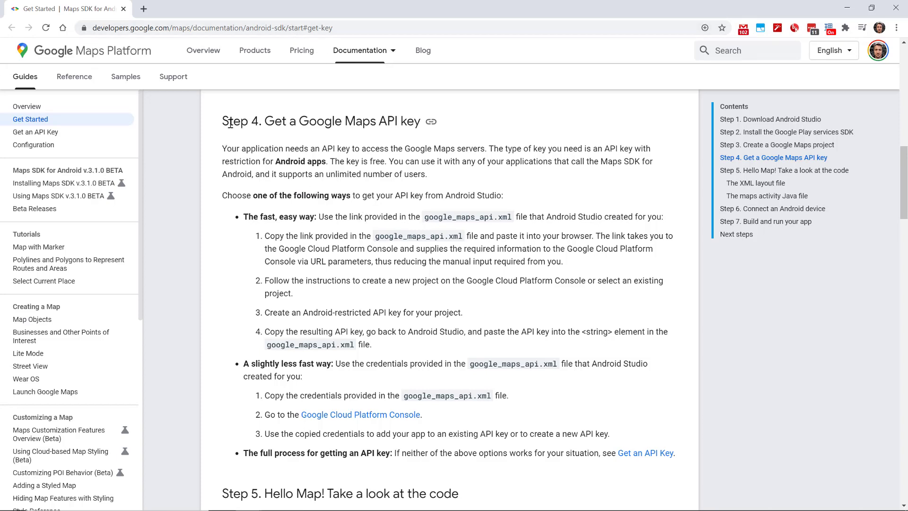
pyautogui.moveTo(375, 348)
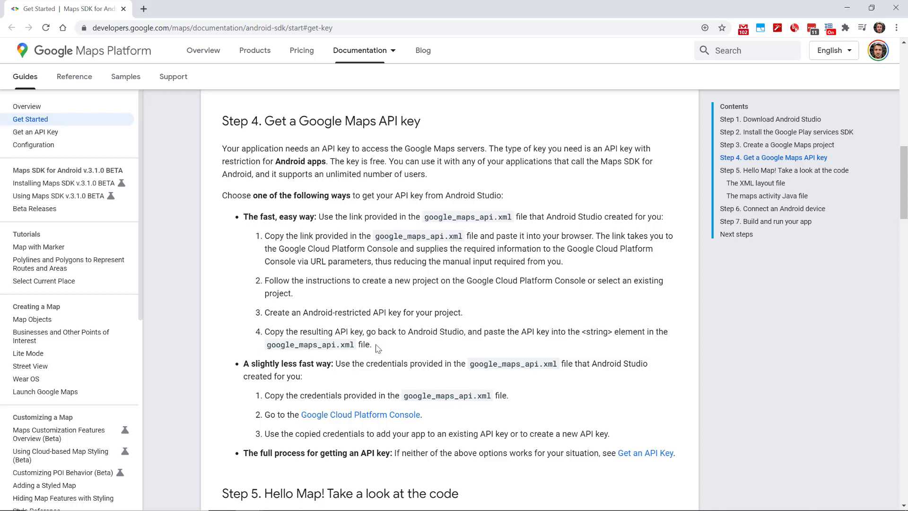
pyautogui.moveTo(266, 191)
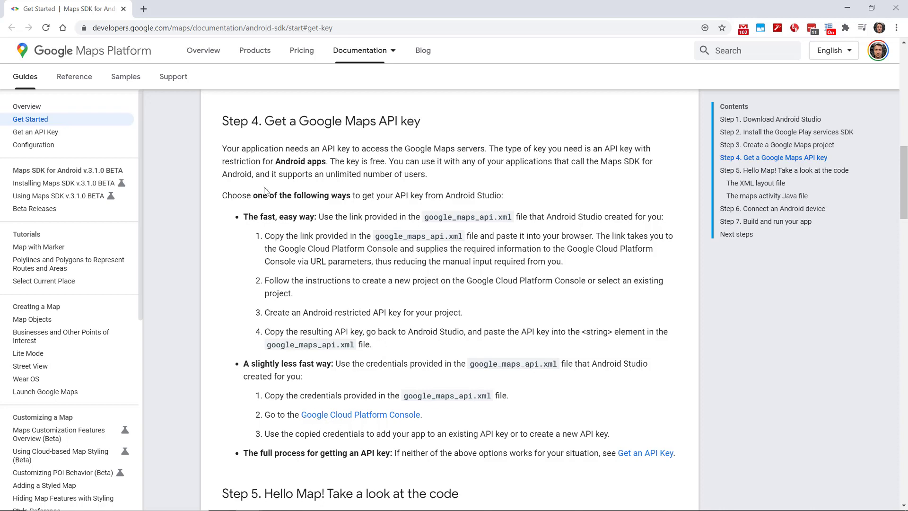
pyautogui.moveTo(558, 323)
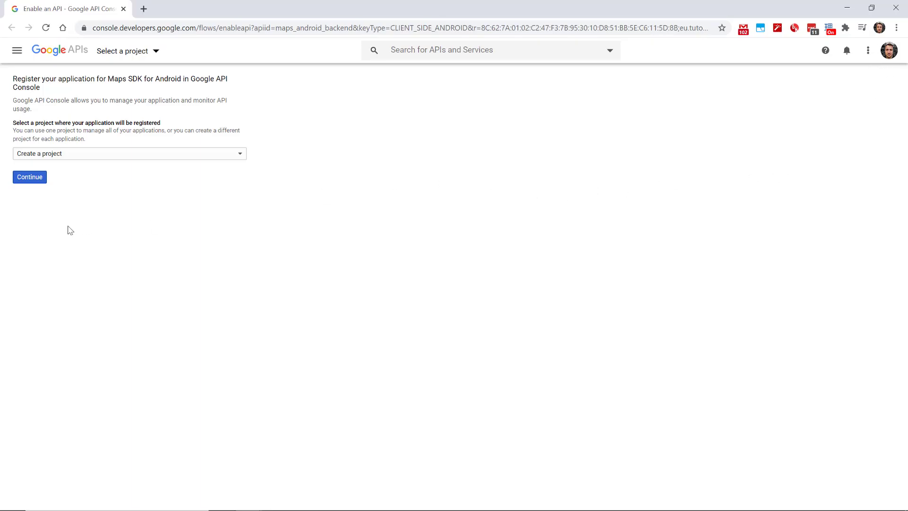
pyautogui.moveTo(71, 154)
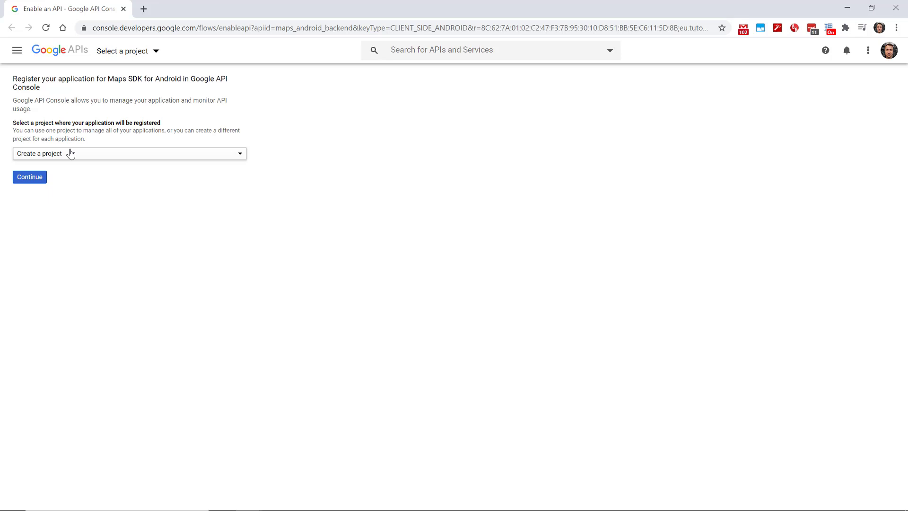
# Enable Maps SDK for Android in a new Cloud project, then generate and copy an API key.
pyautogui.click(128, 153)
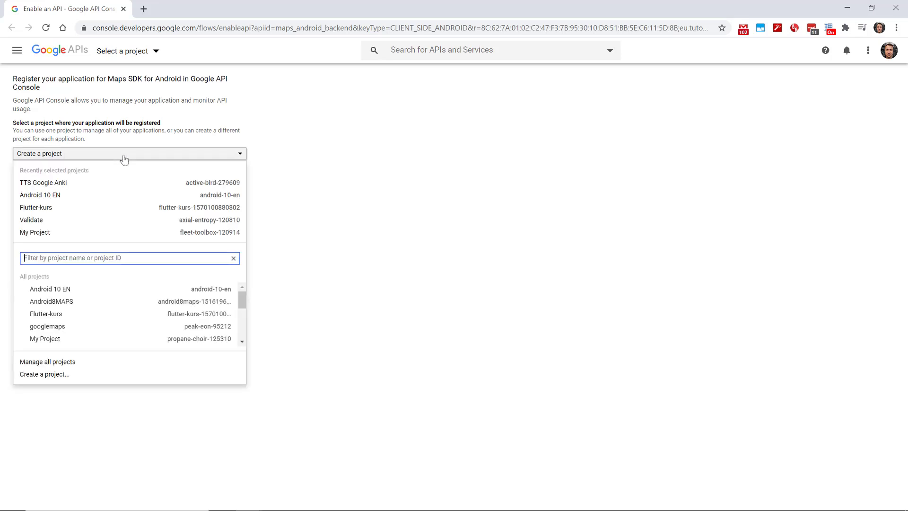
pyautogui.moveTo(114, 333)
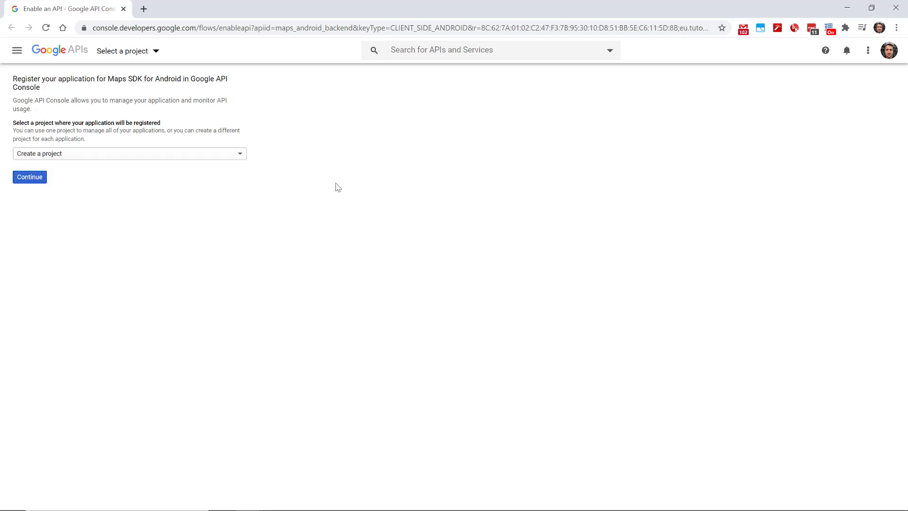
pyautogui.click(29, 177)
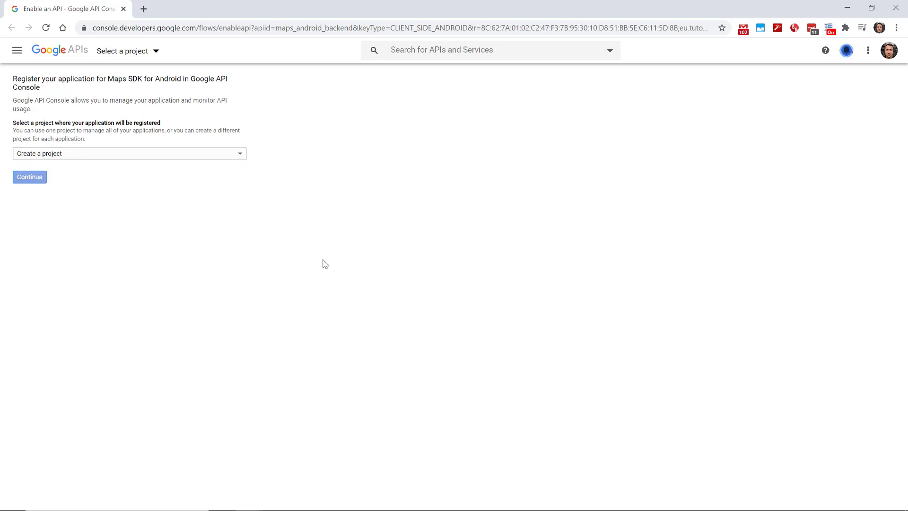
pyautogui.click(29, 176)
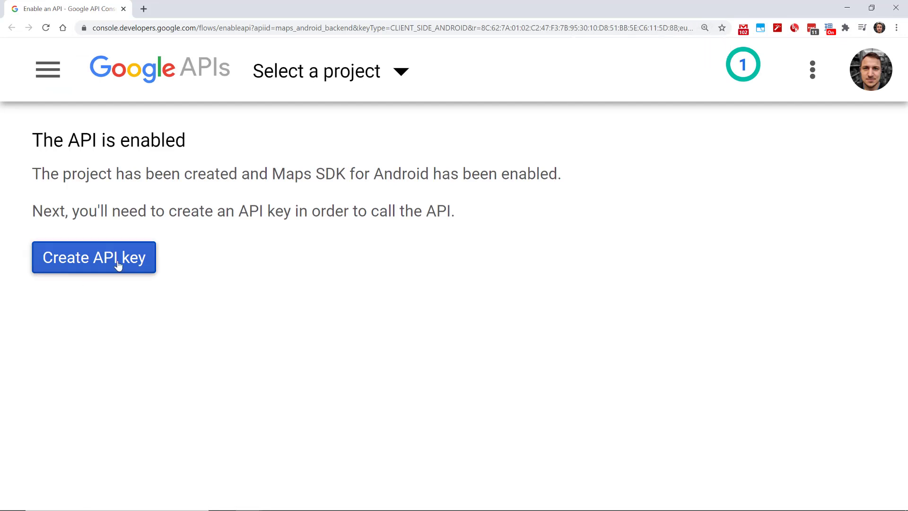
pyautogui.click(94, 257)
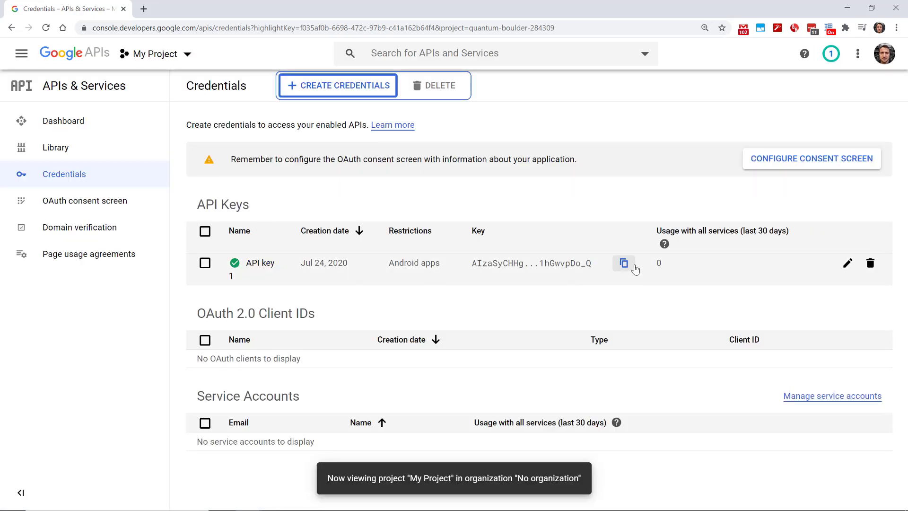
pyautogui.click(624, 263)
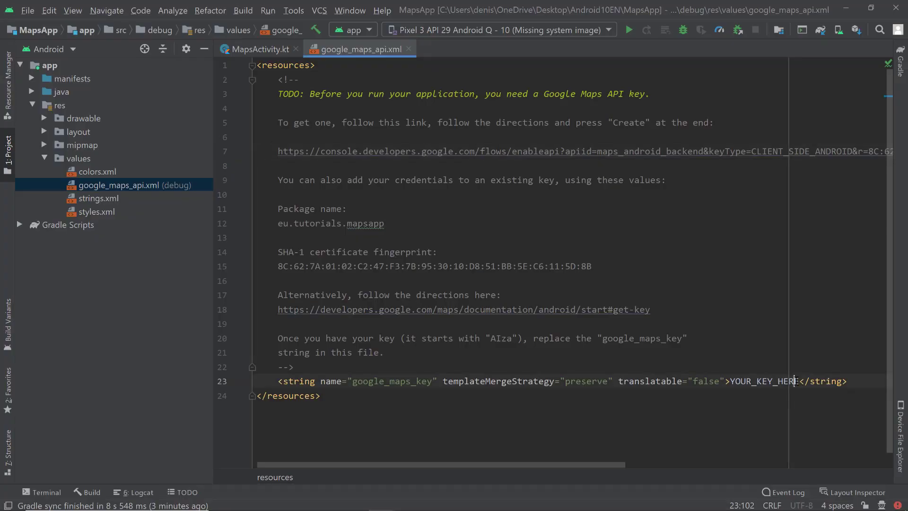
# Replace YOUR_KEY_HERE with the API key and open res/layout/activity_maps.xml.
pyautogui.doubleClick(763, 381)
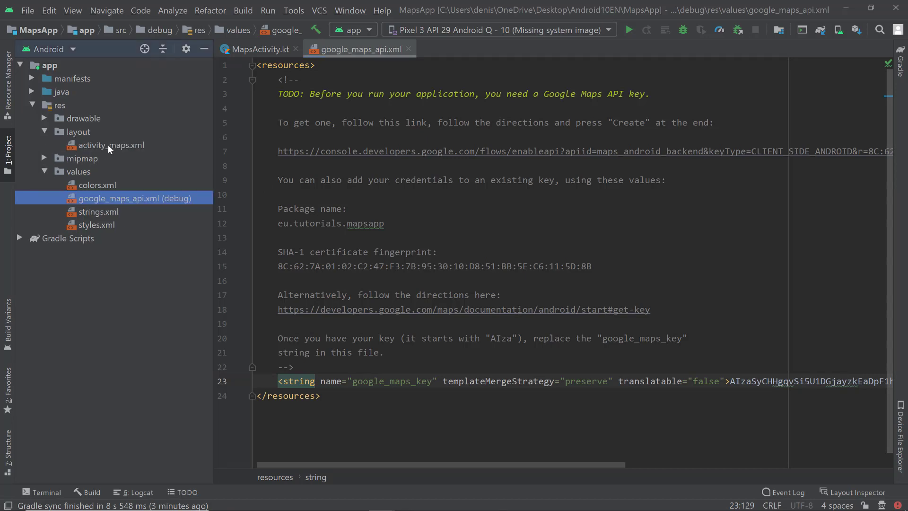
pyautogui.doubleClick(111, 145)
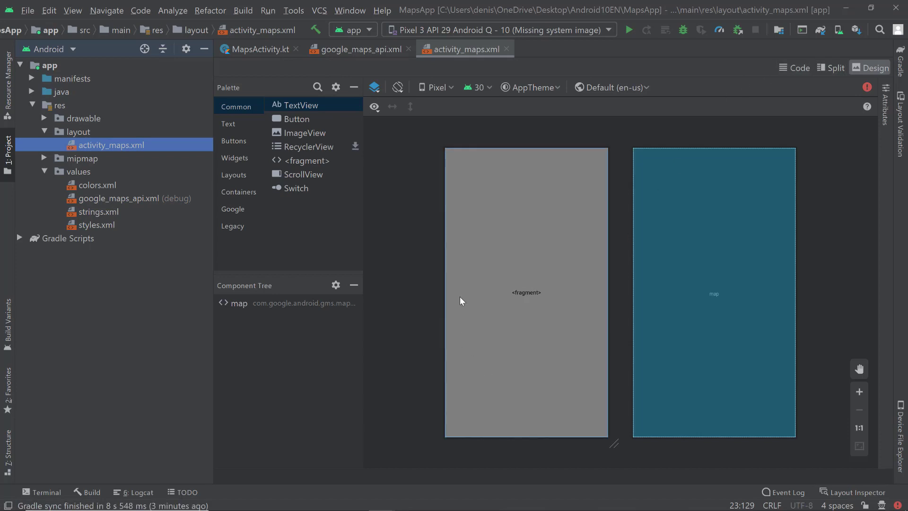
# Review activity_maps.xml's SupportMapFragment code, then switch to MapsActivity.kt.
pyautogui.click(795, 67)
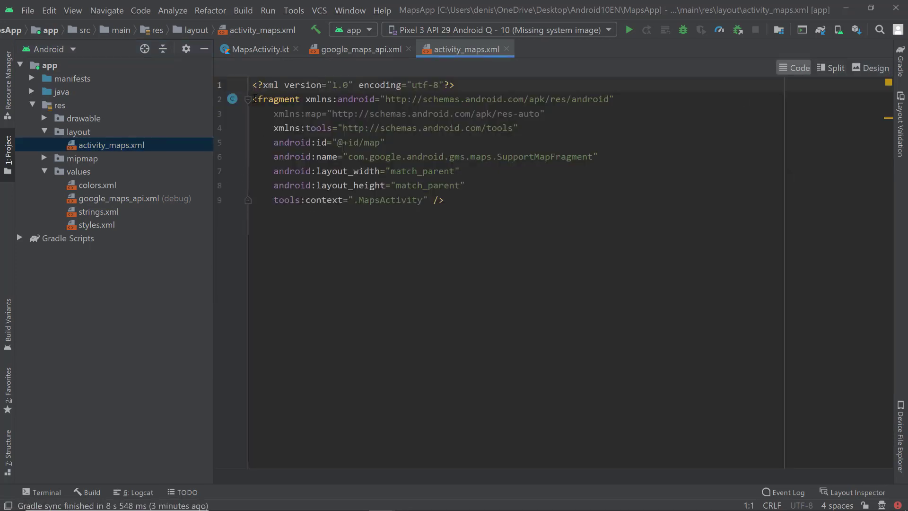
pyautogui.press('ctrl+a')
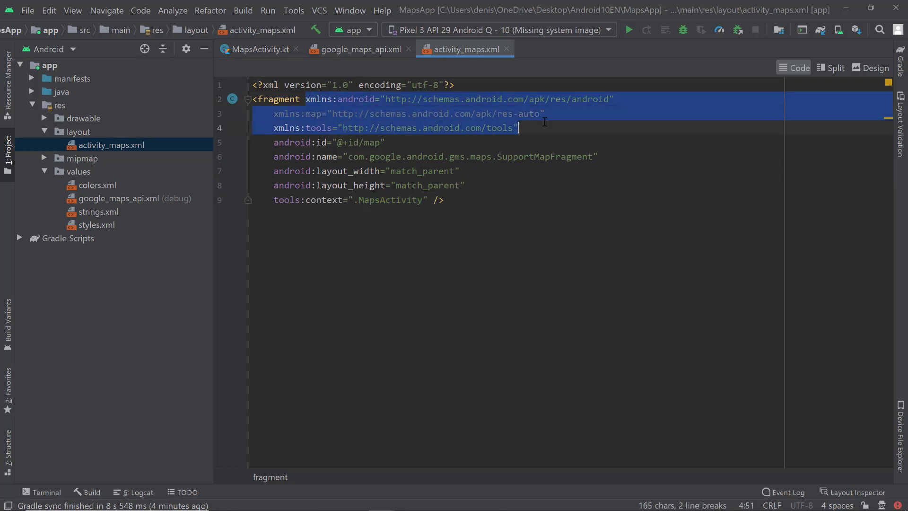
pyautogui.click(276, 142)
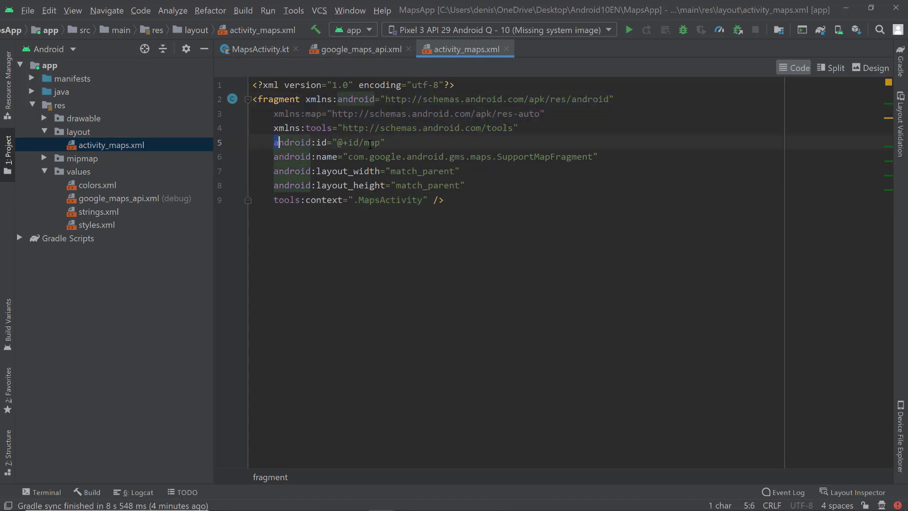
pyautogui.click(258, 50)
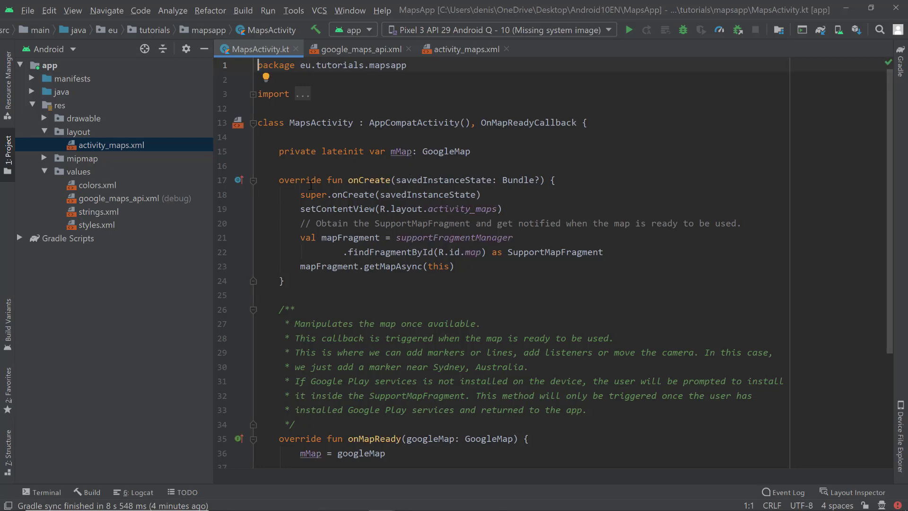
pyautogui.moveTo(576, 268)
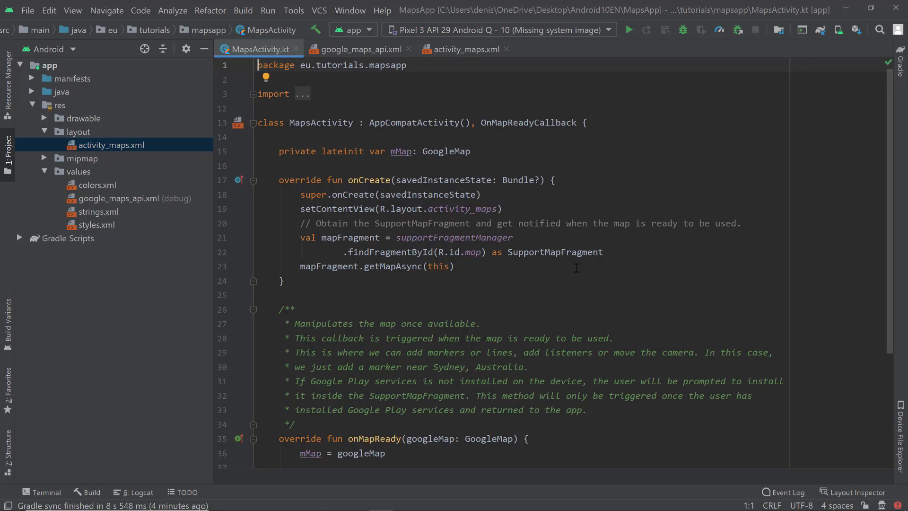
pyautogui.scroll(-3)
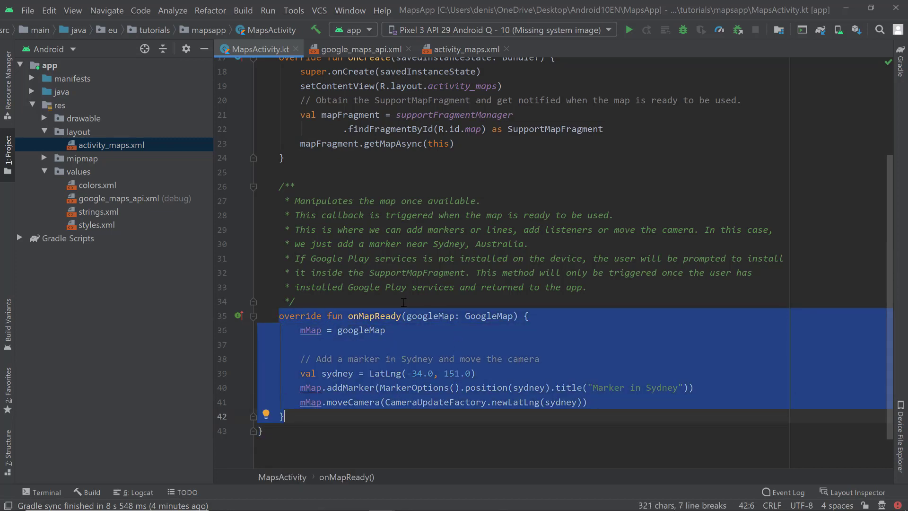
pyautogui.click(353, 373)
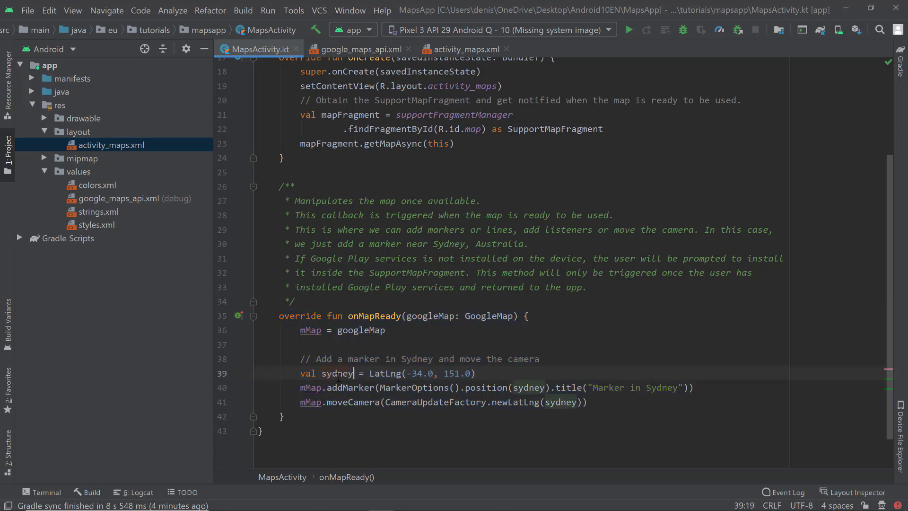
pyautogui.doubleClick(351, 388)
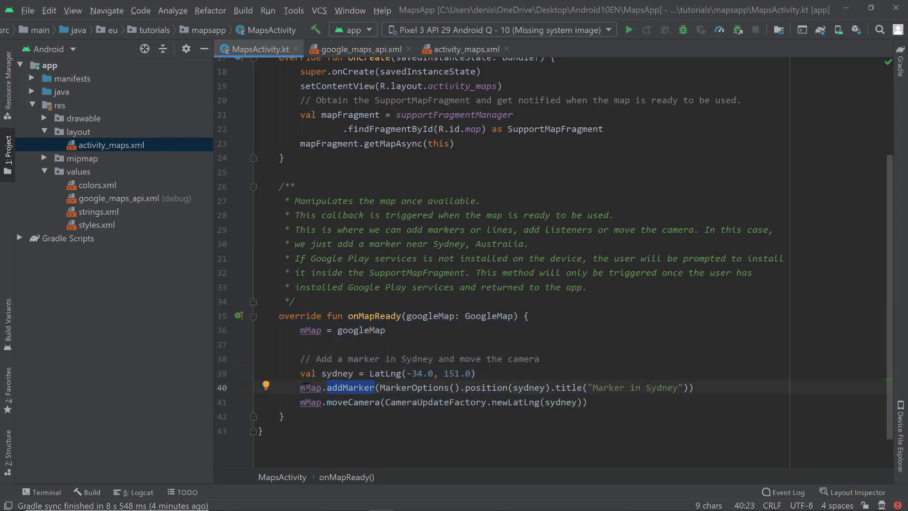
pyautogui.doubleClick(361, 330)
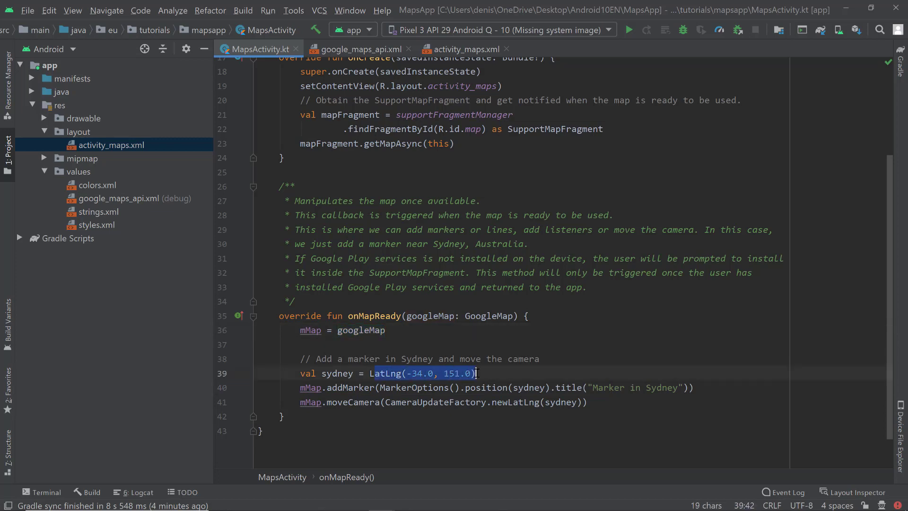
pyautogui.doubleClick(337, 373)
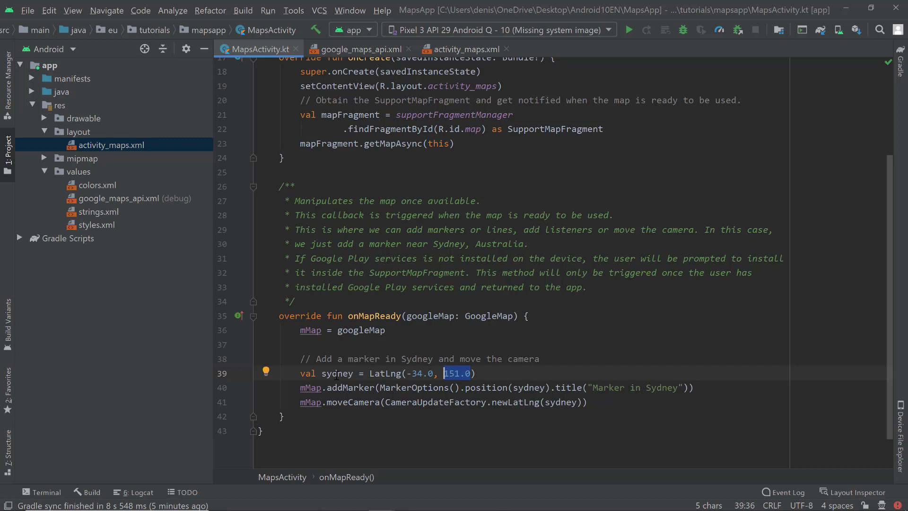
pyautogui.doubleClick(337, 373)
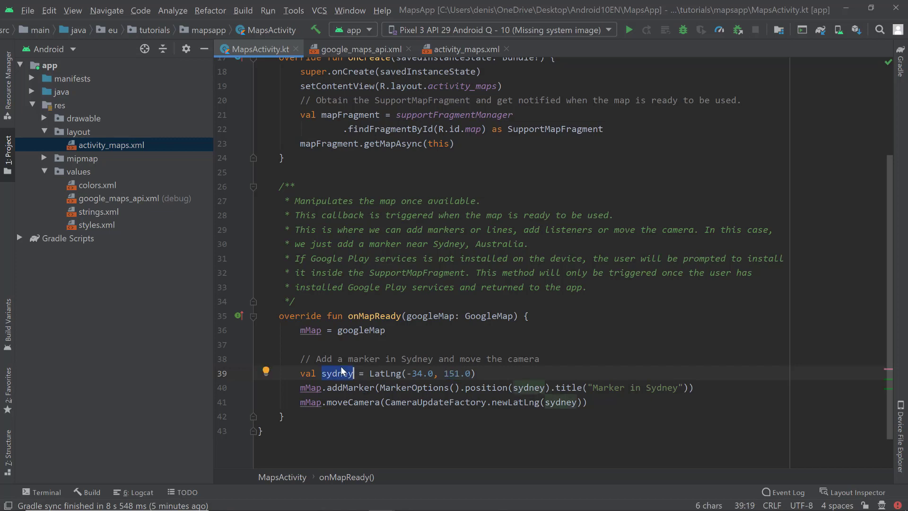
pyautogui.moveTo(391, 347)
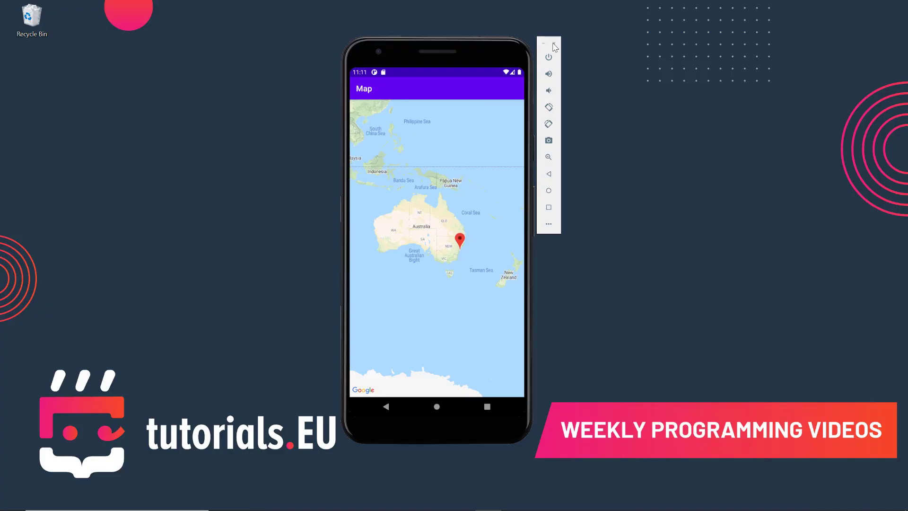
pyautogui.moveTo(316, 191)
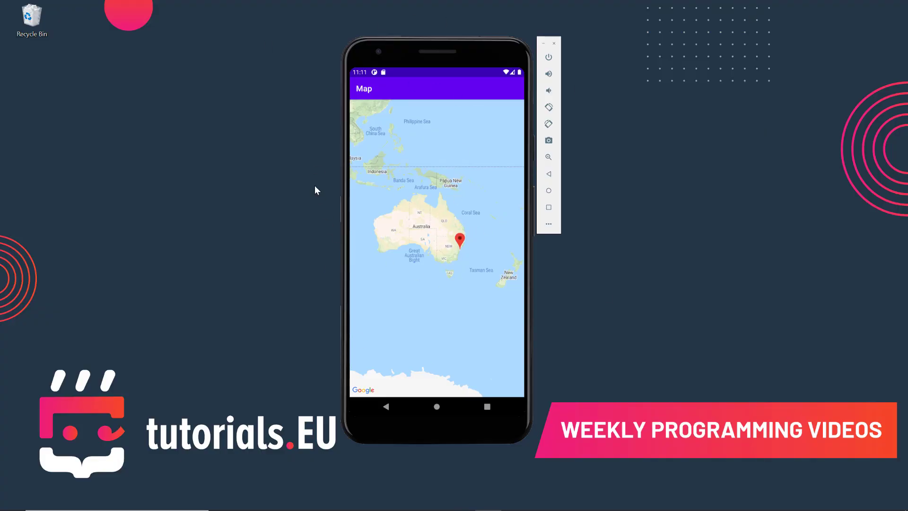
pyautogui.moveTo(355, 342)
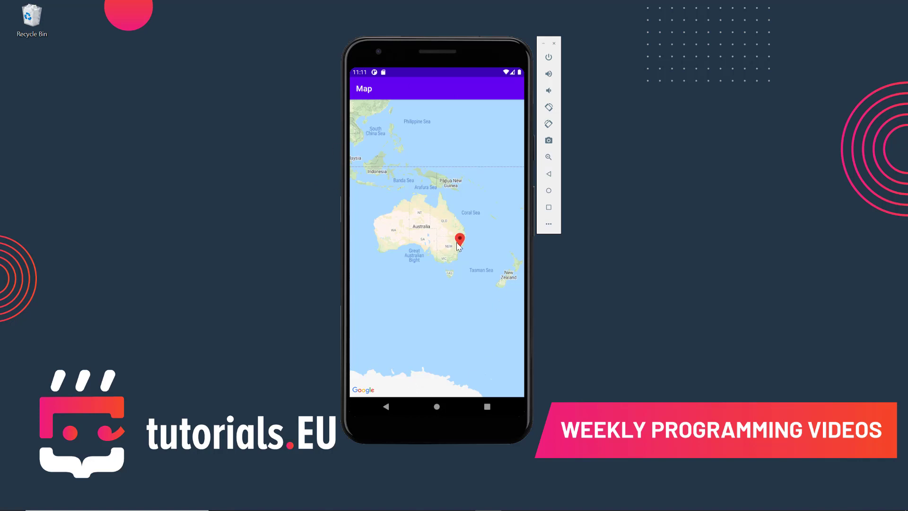
# Zoom the emulator map into the Sydney marker and show its 'Marker in Sydney' title.
pyautogui.click(460, 257)
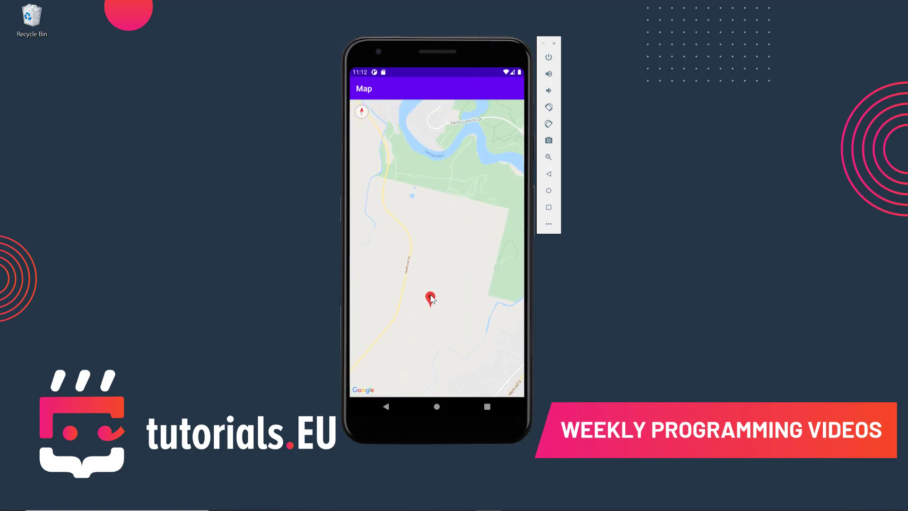
pyautogui.click(430, 298)
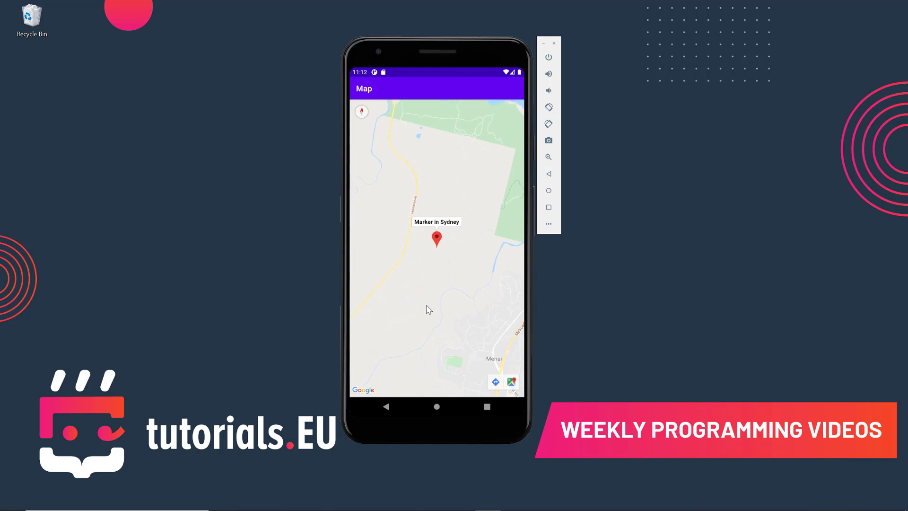
pyautogui.moveTo(451, 296)
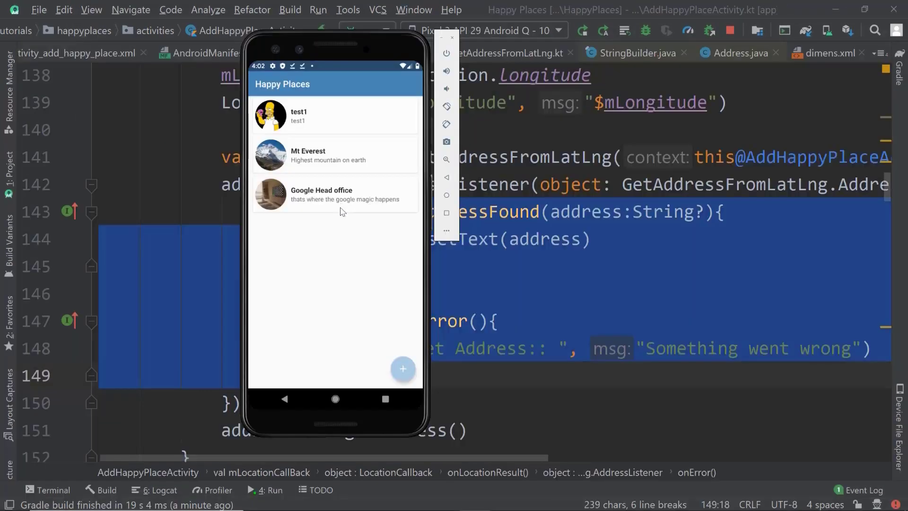
# Bring up New York's coordinates, 40.7128° N, 74.0060° W, in a Google search.
pyautogui.click(335, 194)
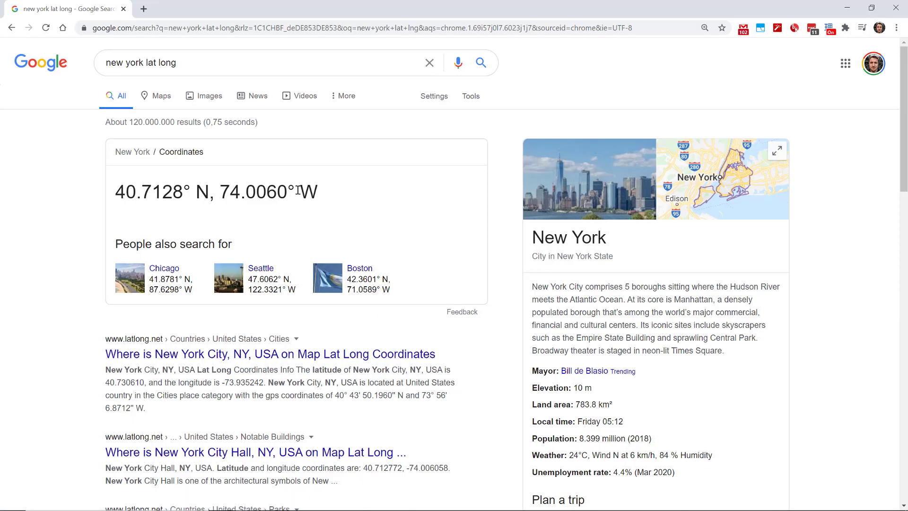
pyautogui.moveTo(527, 220)
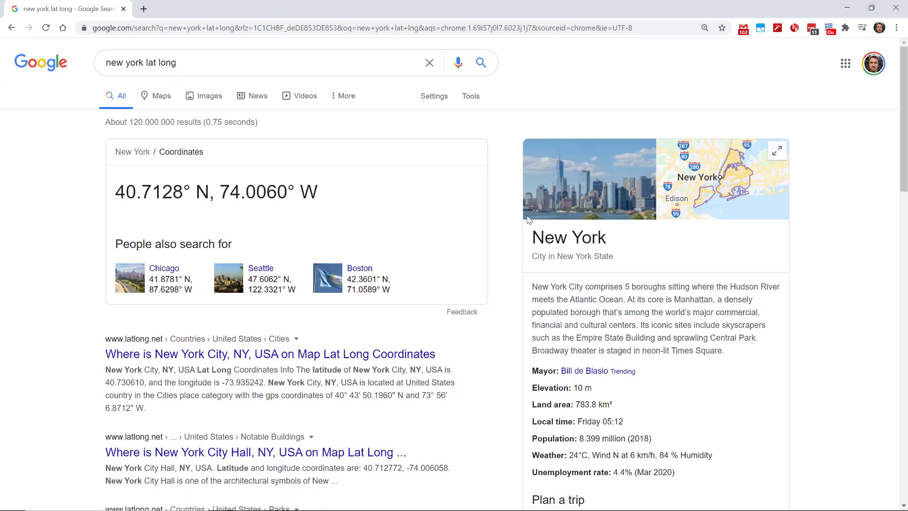
pyautogui.moveTo(501, 282)
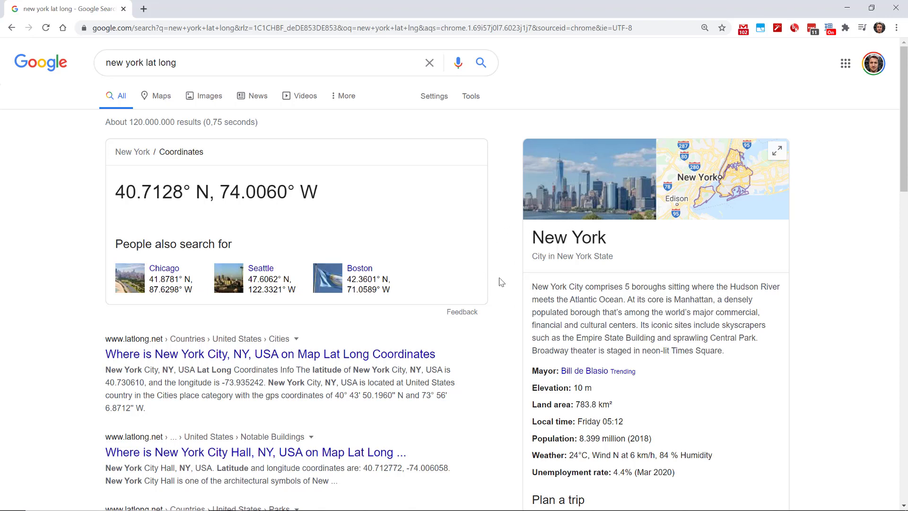
pyautogui.moveTo(288, 188)
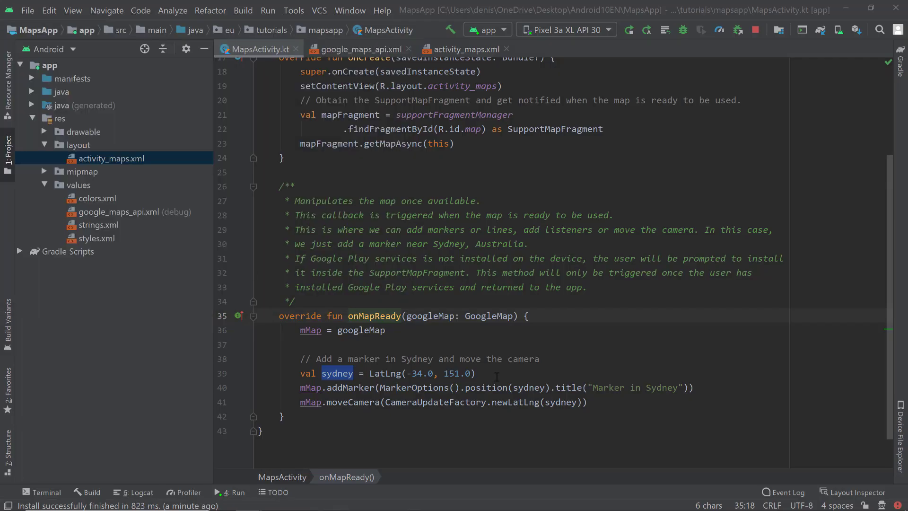
# Add val newYork = LatLng(40.7128, 74.0060) and a 'Marker in New York' marker.
pyautogui.write('val')
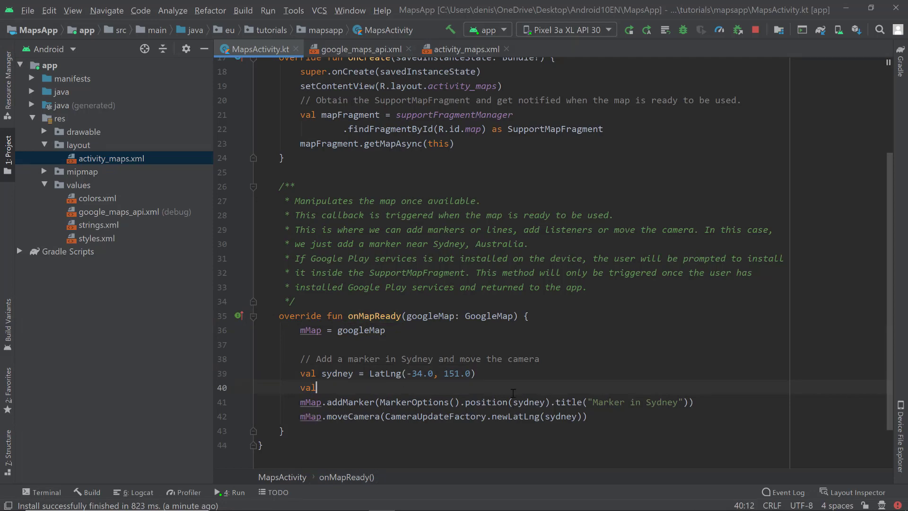
pyautogui.write('newYork')
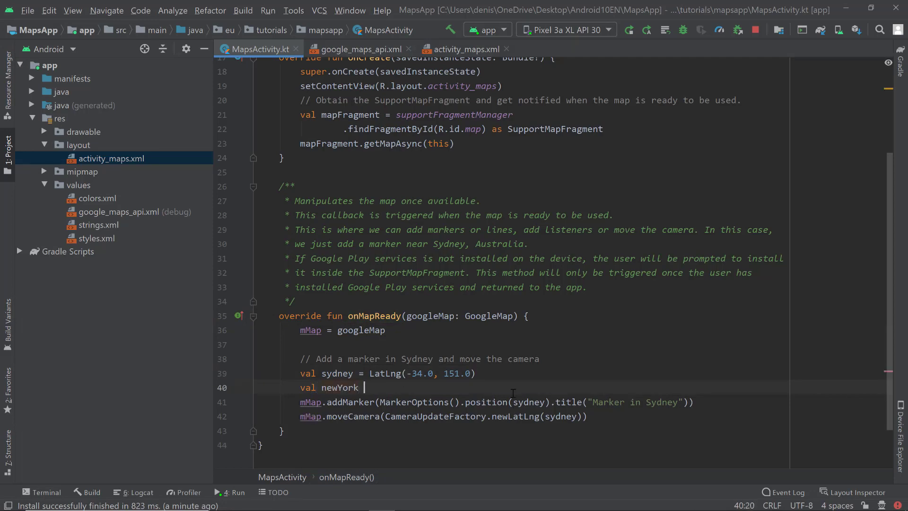
pyautogui.write('= LatLng')
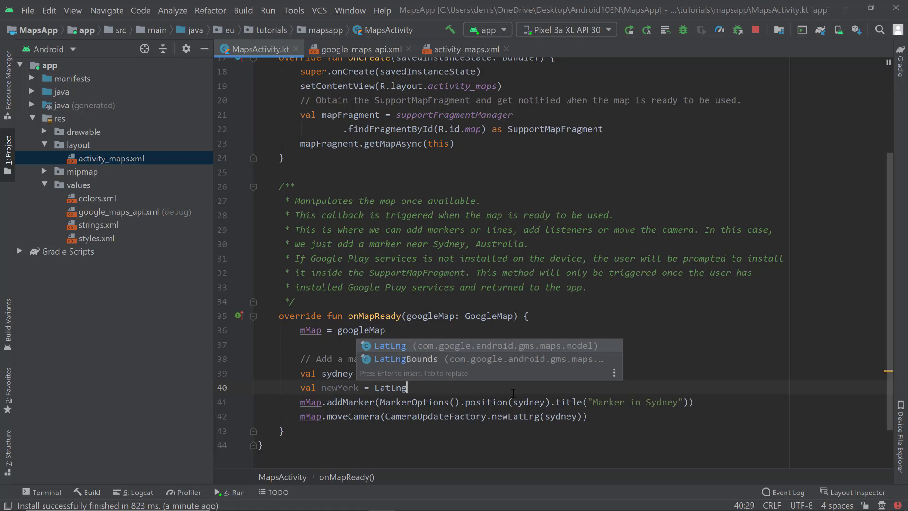
pyautogui.write('(4')
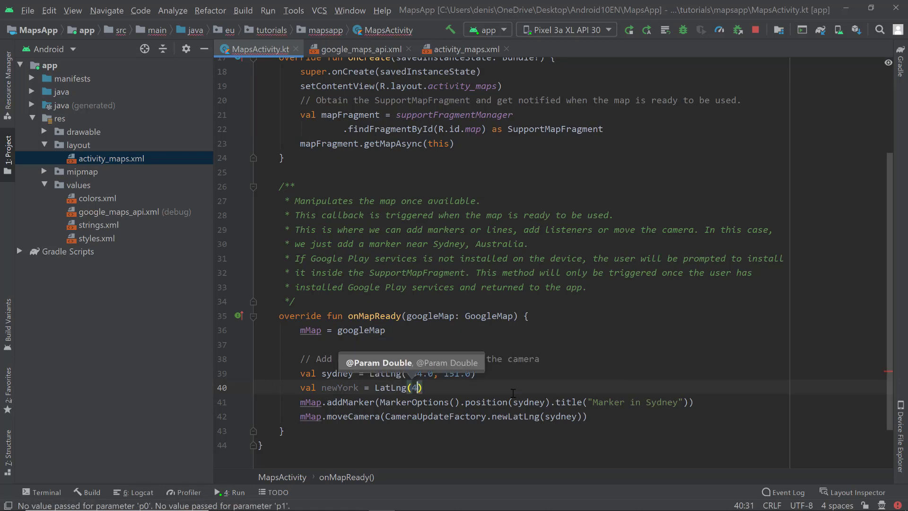
pyautogui.write('0.712')
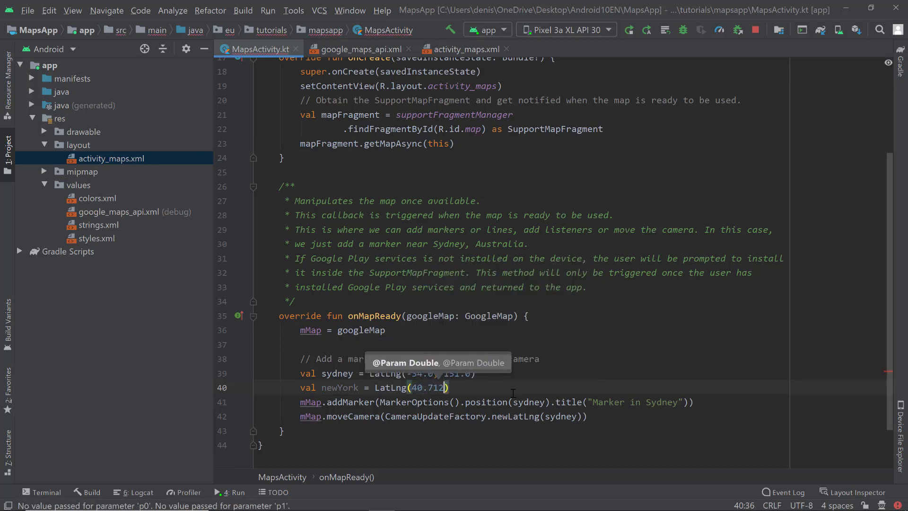
pyautogui.write('8,')
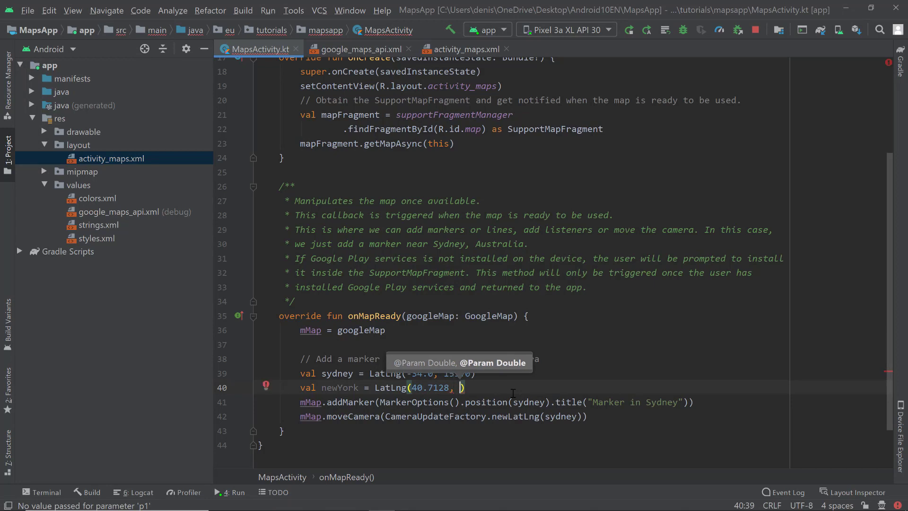
pyautogui.write('74.')
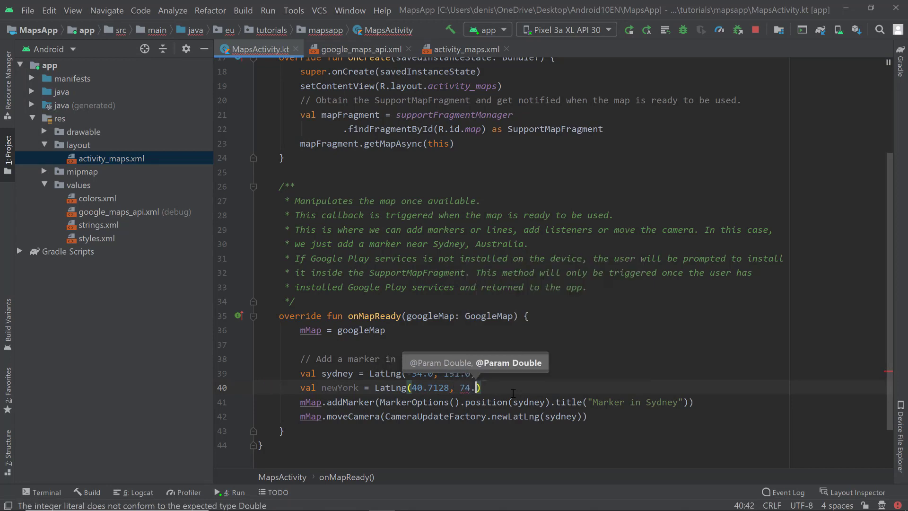
pyautogui.write('060')
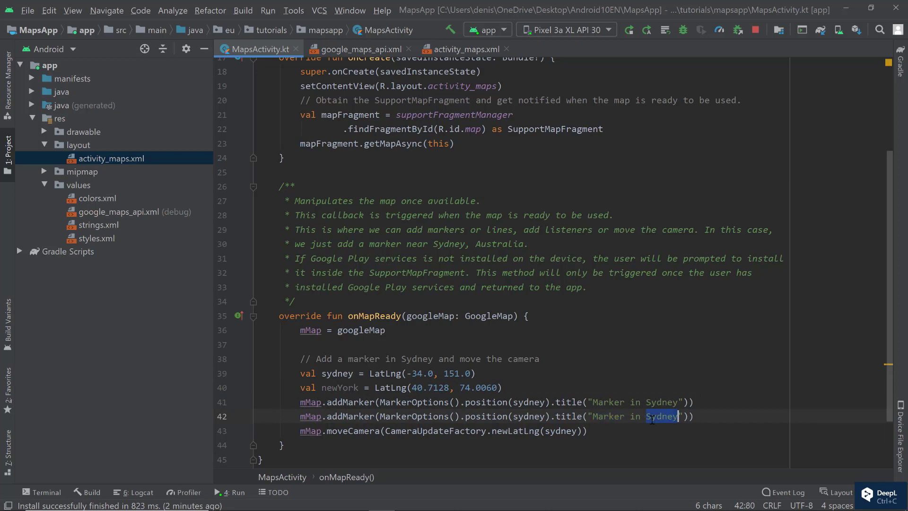
pyautogui.write('New York')
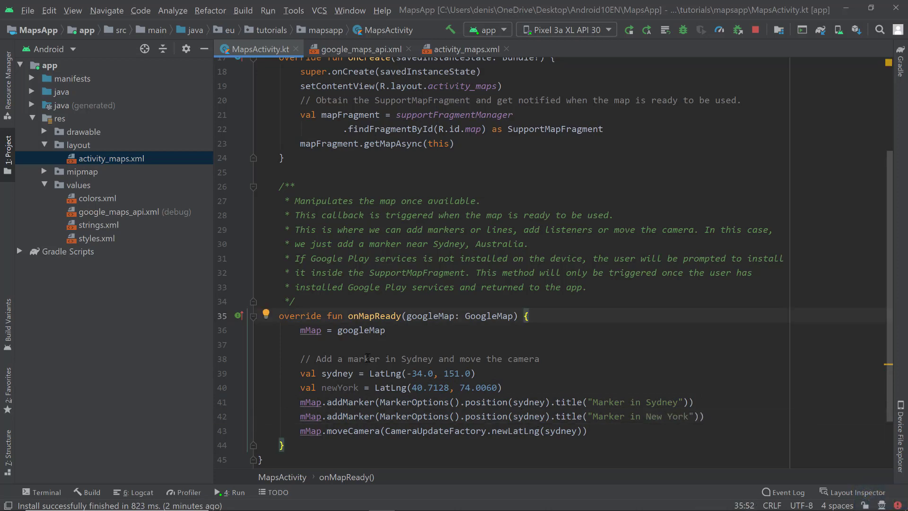
pyautogui.moveTo(354, 431)
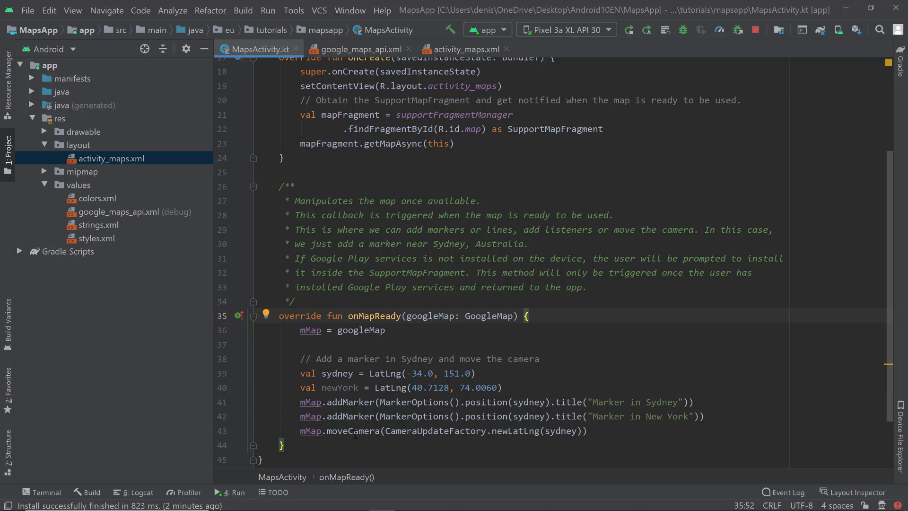
# Point the camera move at newYork instead of sydney and review the New York marker.
pyautogui.doubleClick(560, 431)
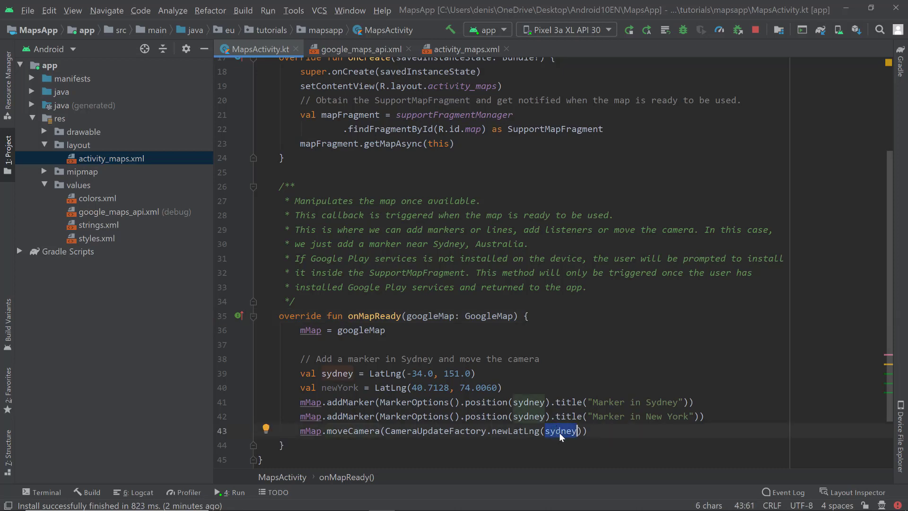
pyautogui.write('b')
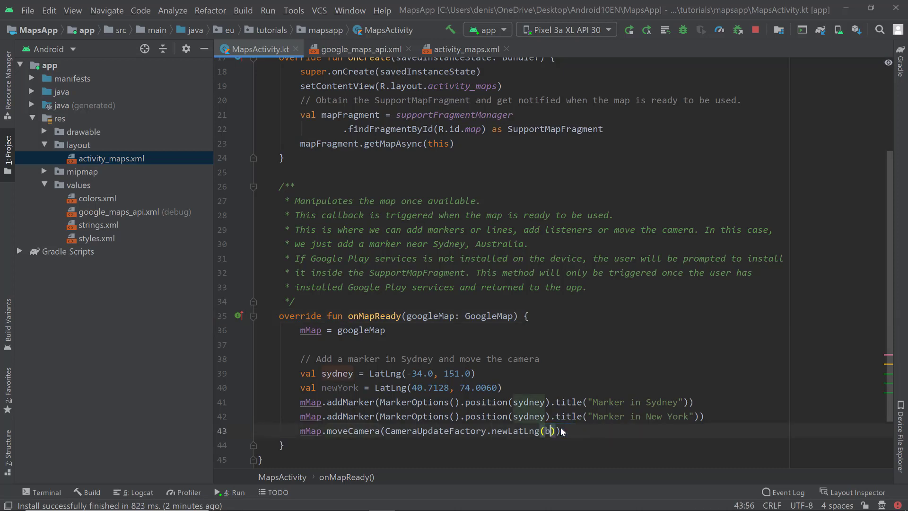
pyautogui.write('ewYork')
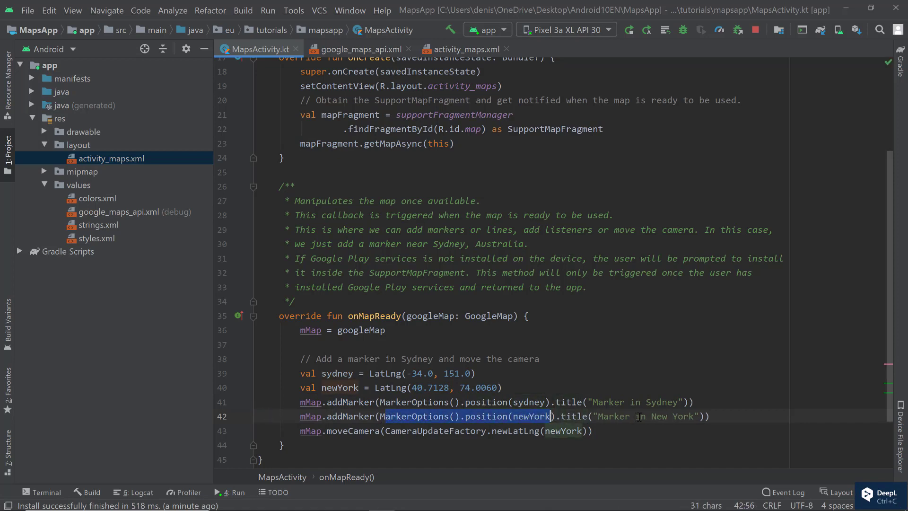
pyautogui.doubleClick(644, 416)
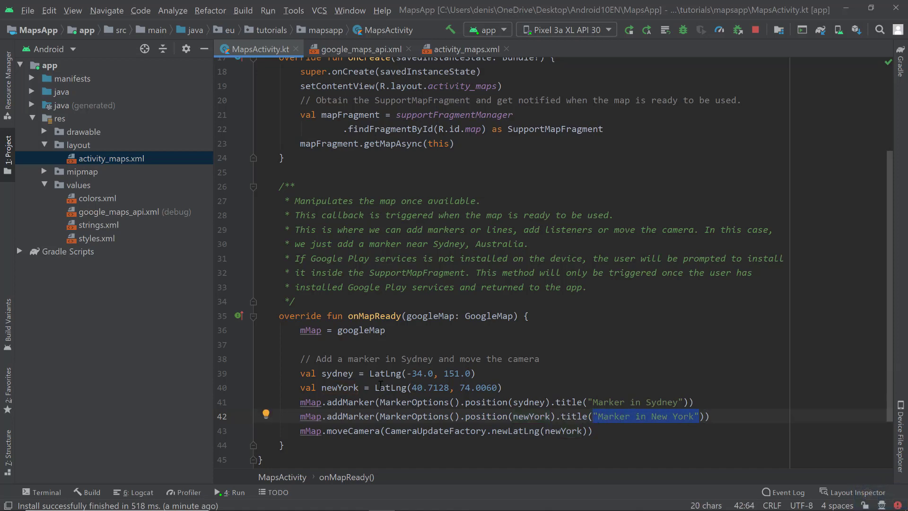
pyautogui.doubleClick(438, 387)
pyautogui.write('-')
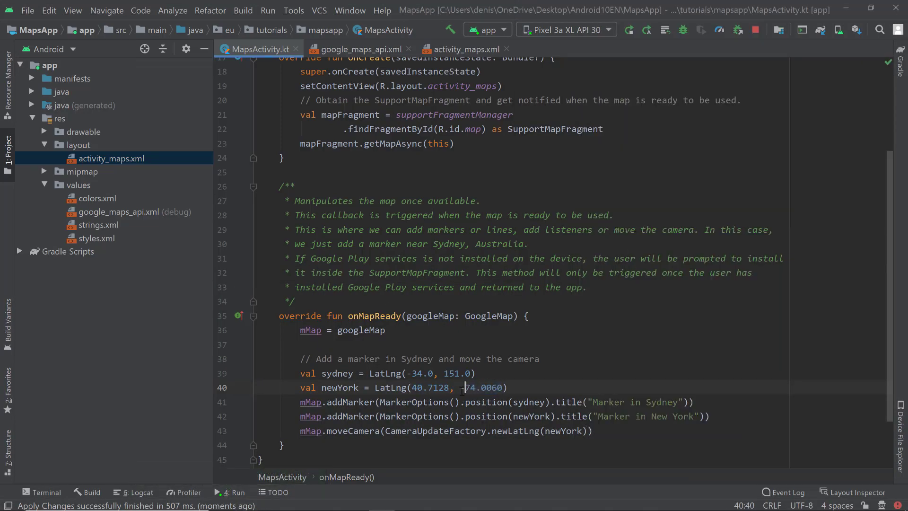
# Make the New York longitude -74.0060 and rerun the updated app on the emulator.
pyautogui.click(628, 30)
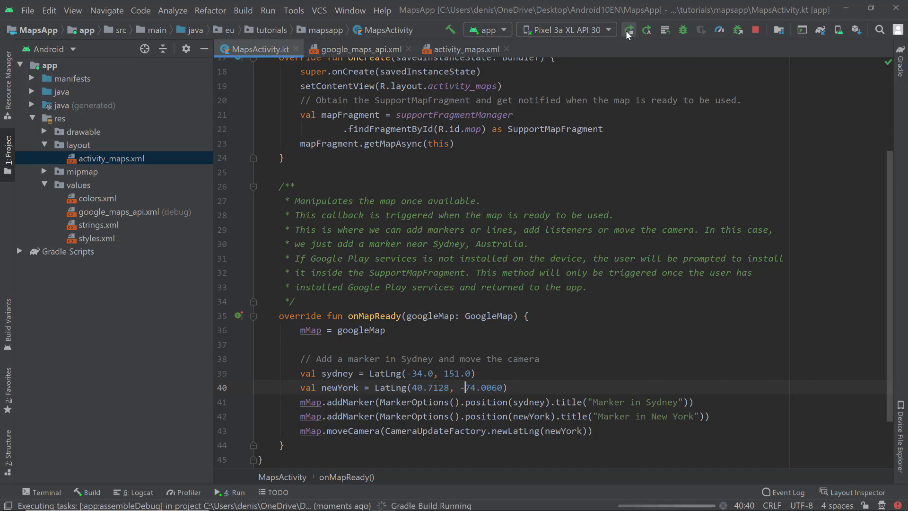
pyautogui.click(629, 30)
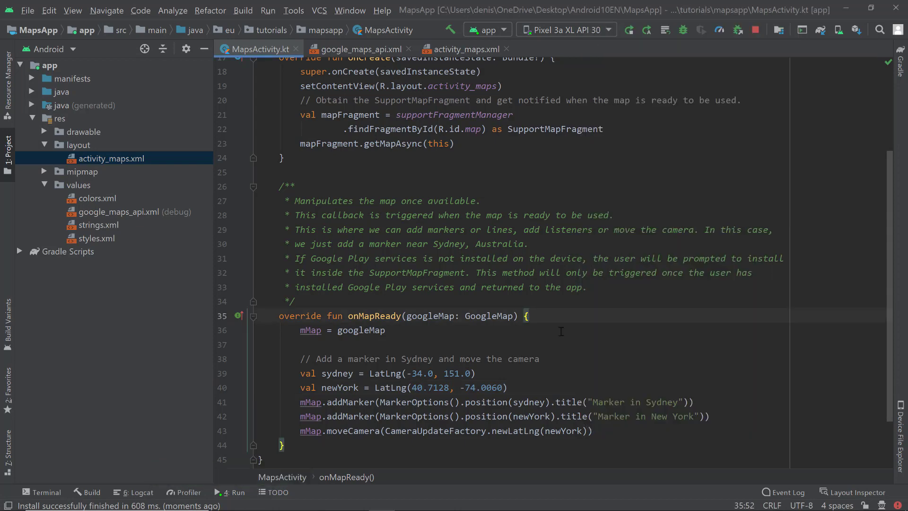
pyautogui.moveTo(597, 347)
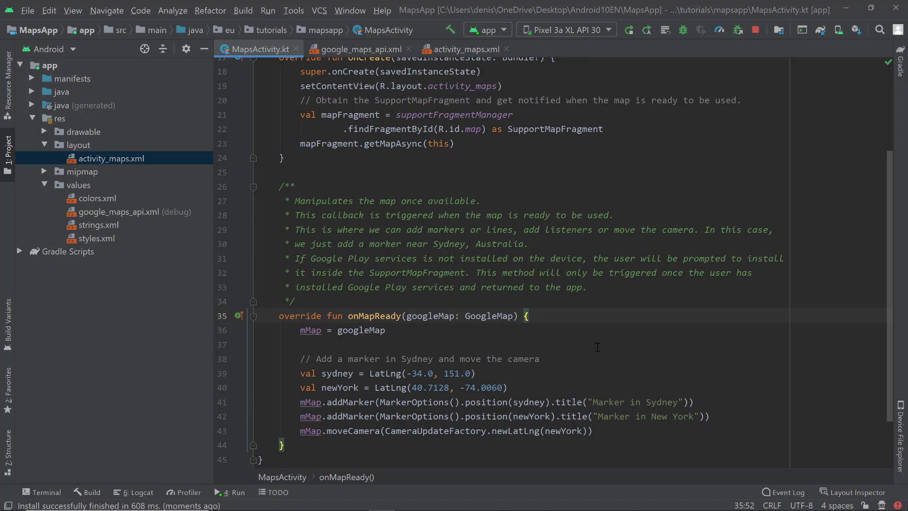
pyautogui.moveTo(589, 392)
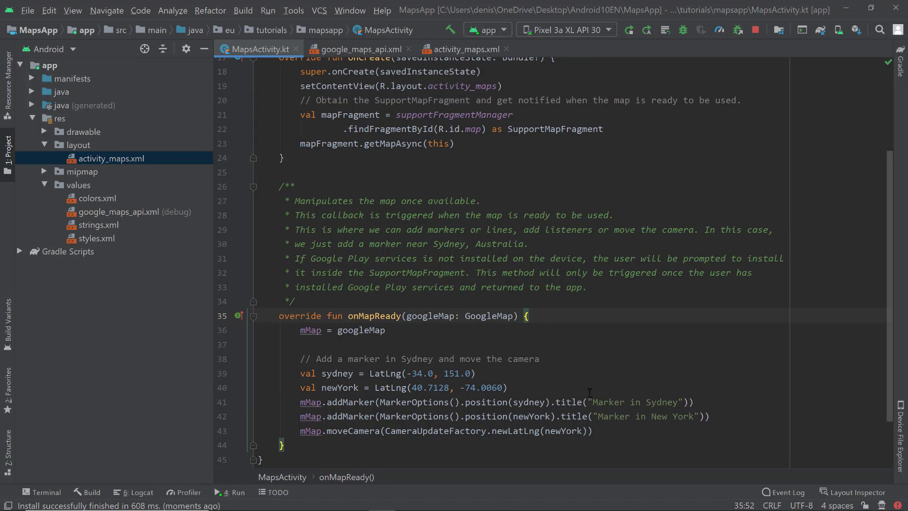
pyautogui.moveTo(560, 358)
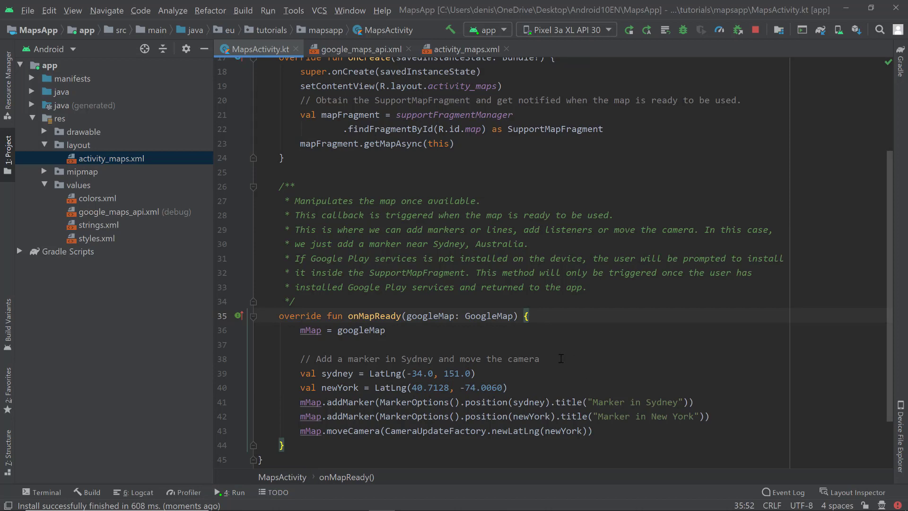
# Change the camera call to CameraUpdateFactory.newLatLngZoom(newYork, 15f).
pyautogui.click(542, 430)
pyautogui.write('Zoom')
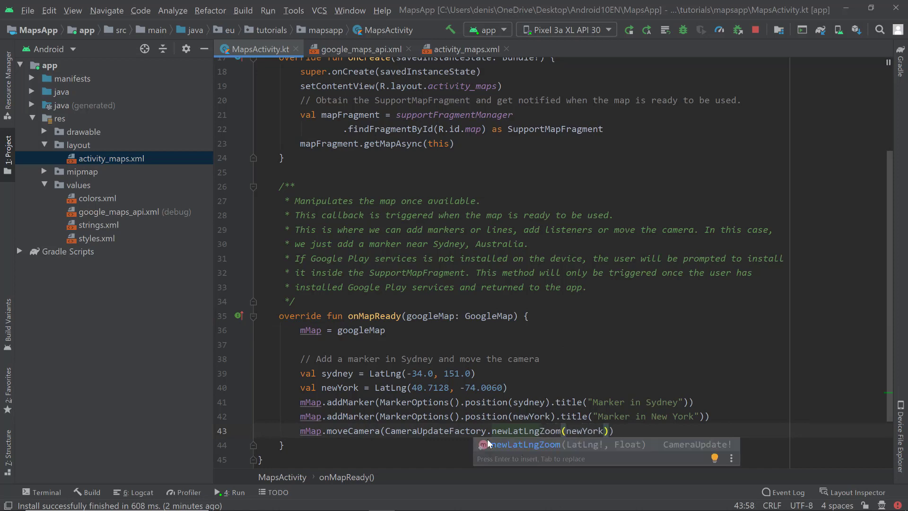
pyautogui.moveTo(552, 451)
pyautogui.write(', ')
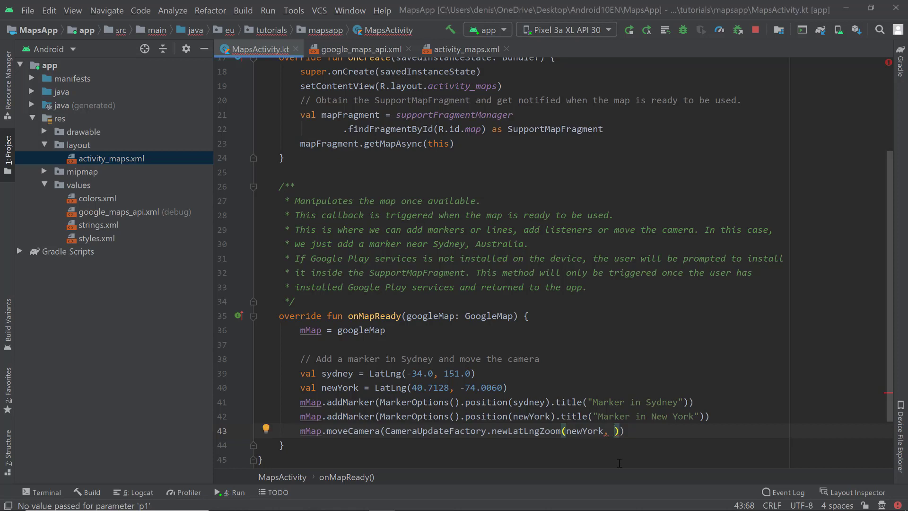
pyautogui.write('15')
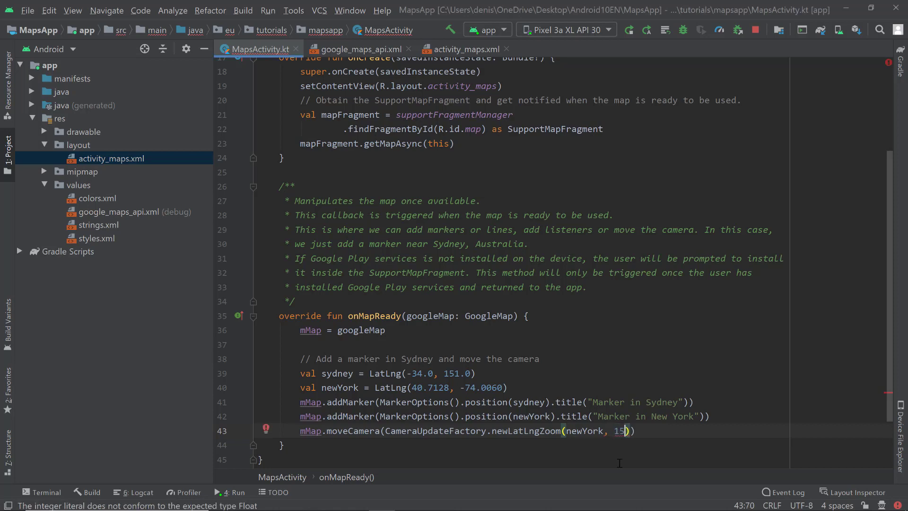
pyautogui.write('f')
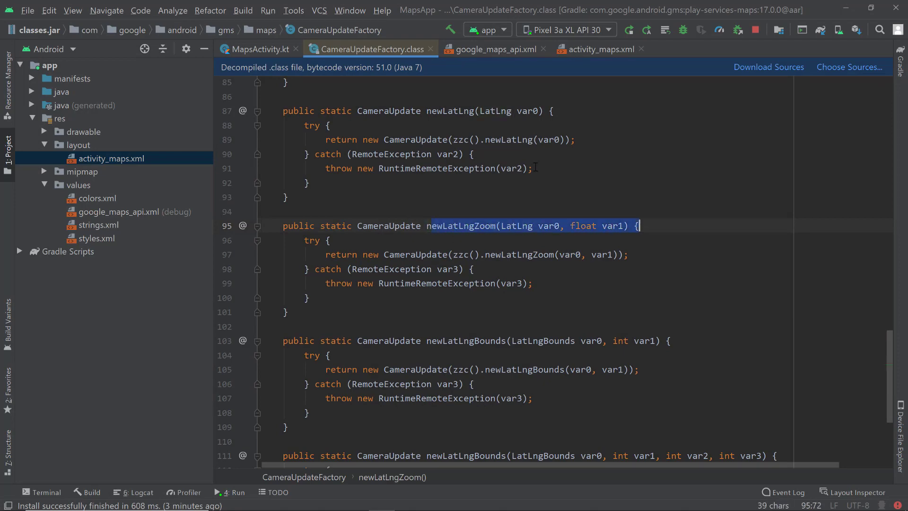
# Open CameraUpdateFactory's newLatLngZoom definition and highlight its float zoom parameter.
pyautogui.click(257, 49)
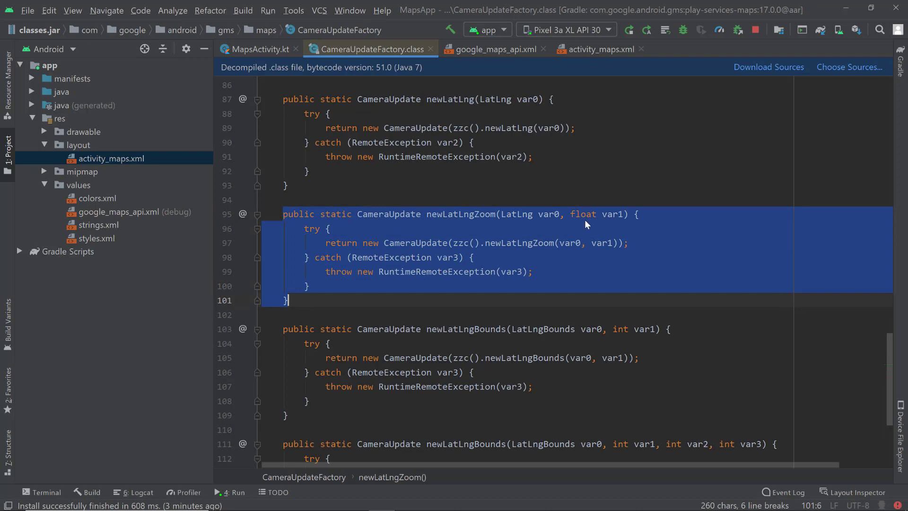
pyautogui.doubleClick(582, 214)
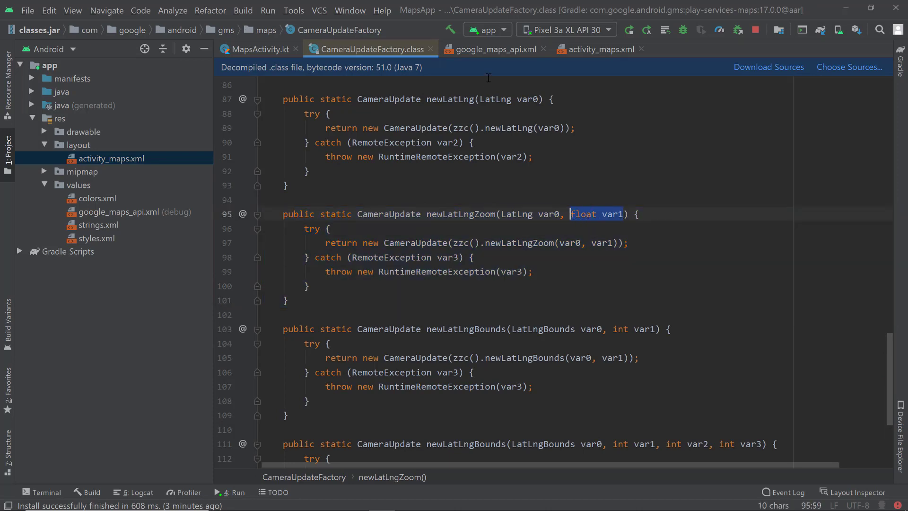